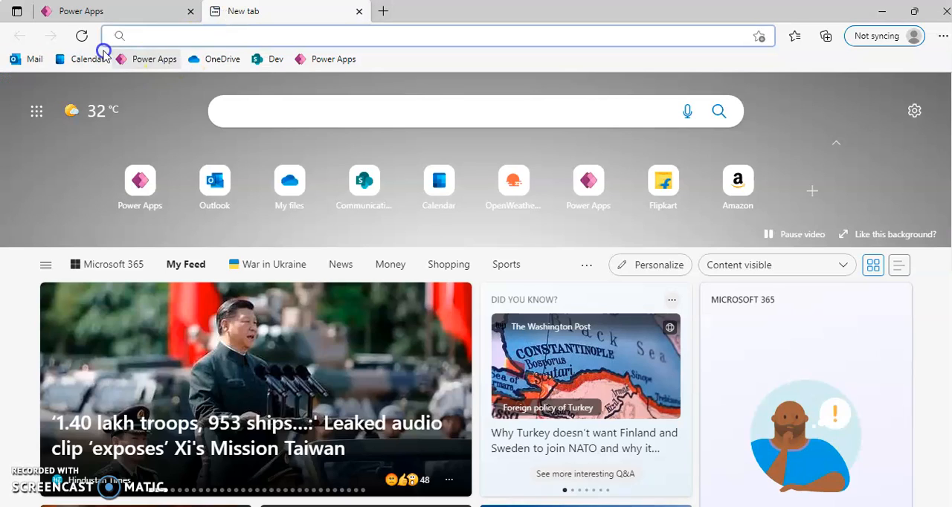
- From OneDrive's New menu, create a blank Excel workbook (Book2)
click(222, 59)
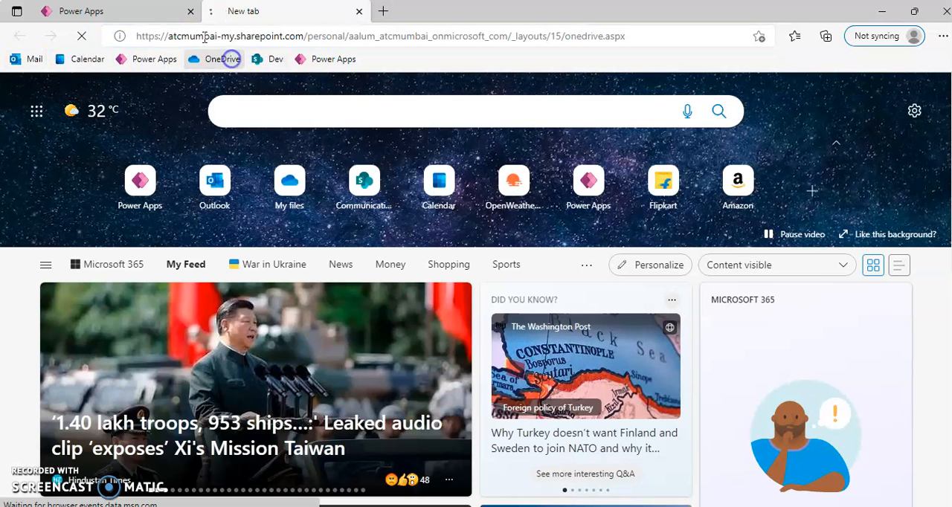
click(112, 11)
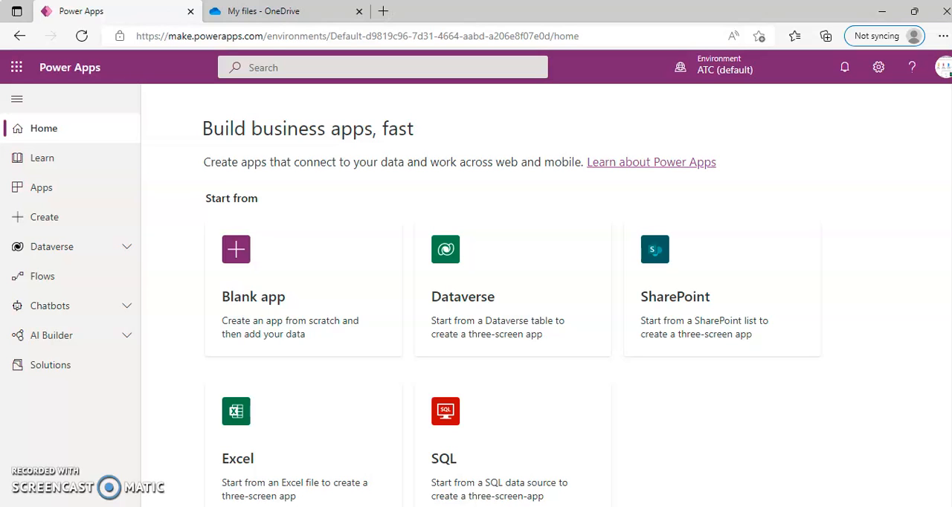
mouse_move(265, 10)
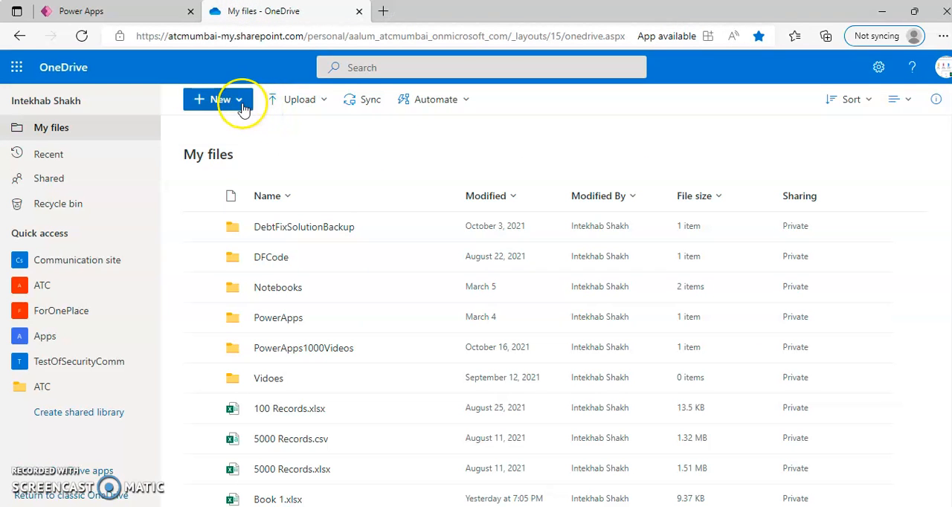
click(217, 98)
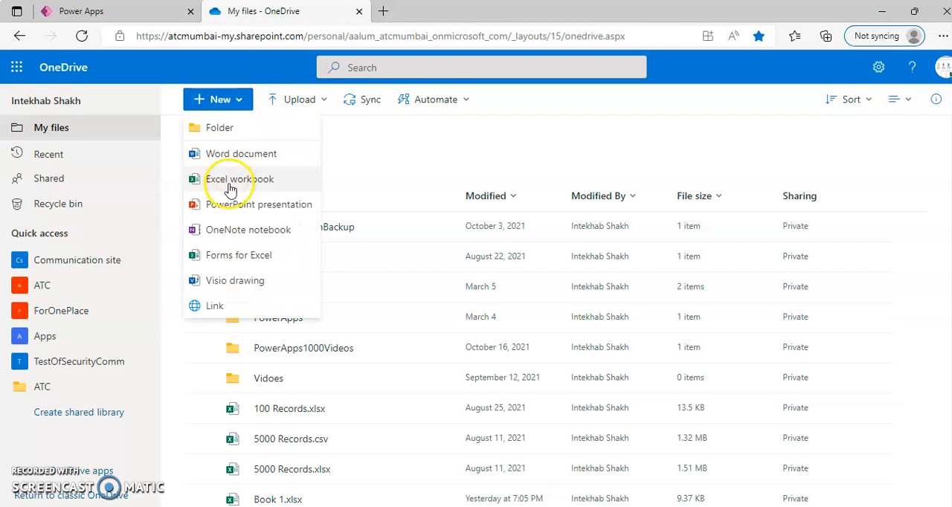
click(239, 178)
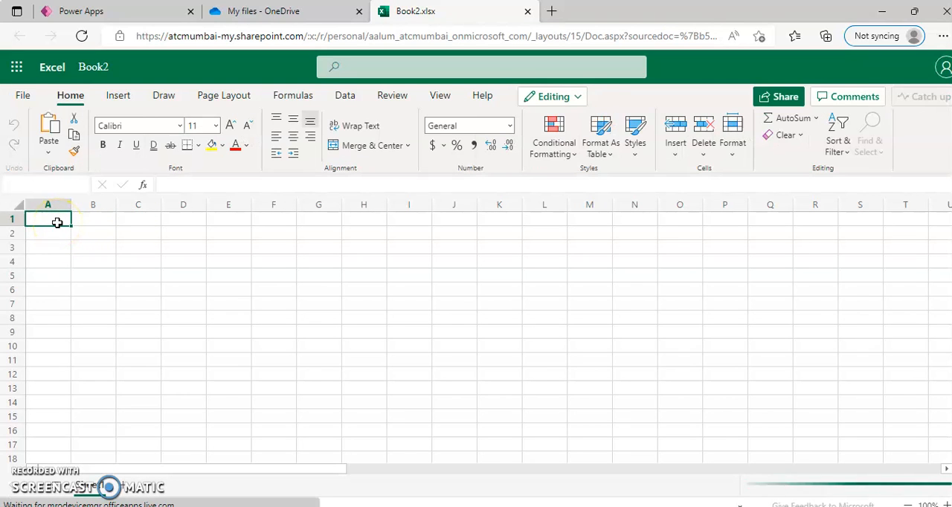
- Enter the headers ID, FirstName and LastName in A1:C1
text(ID)
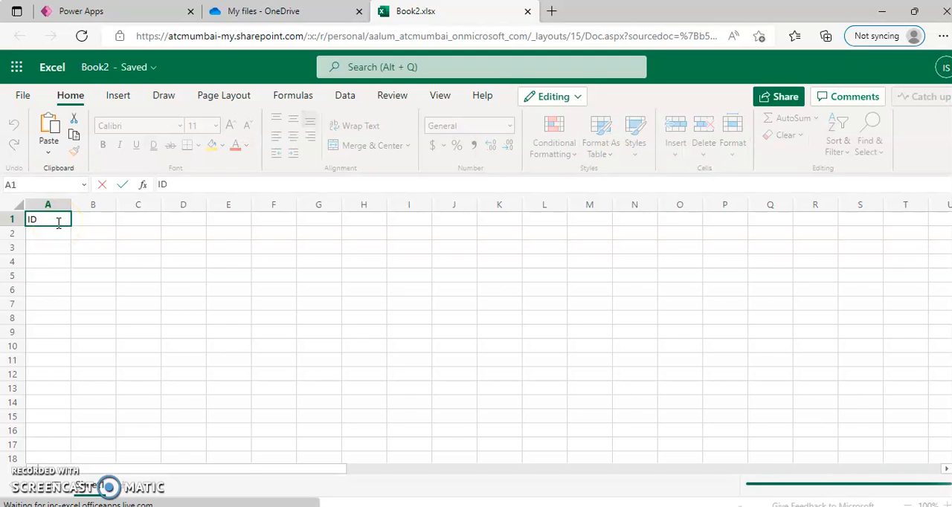
text(Fir)
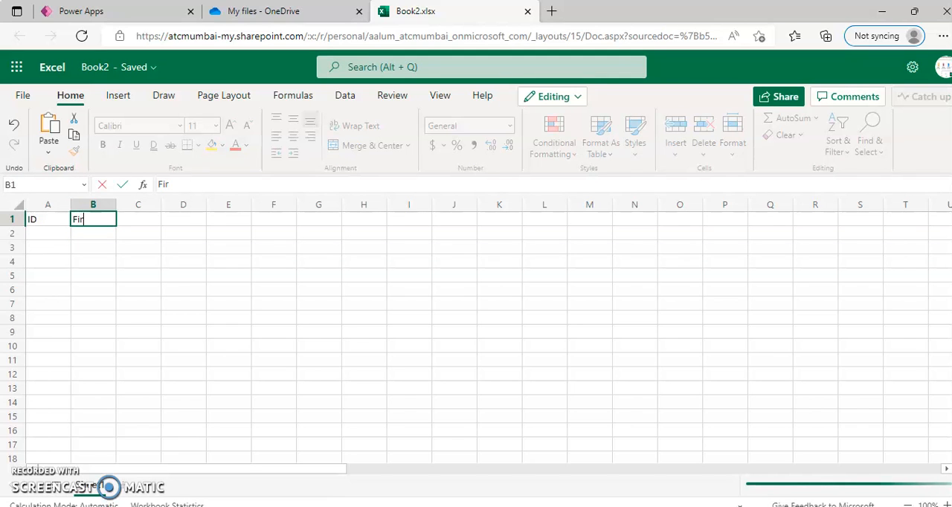
text(FirstName)
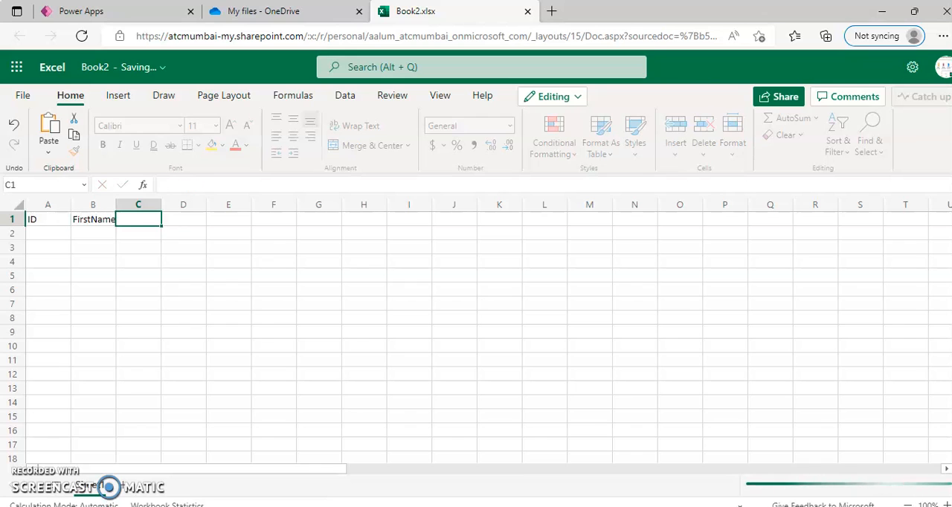
text(LastName)
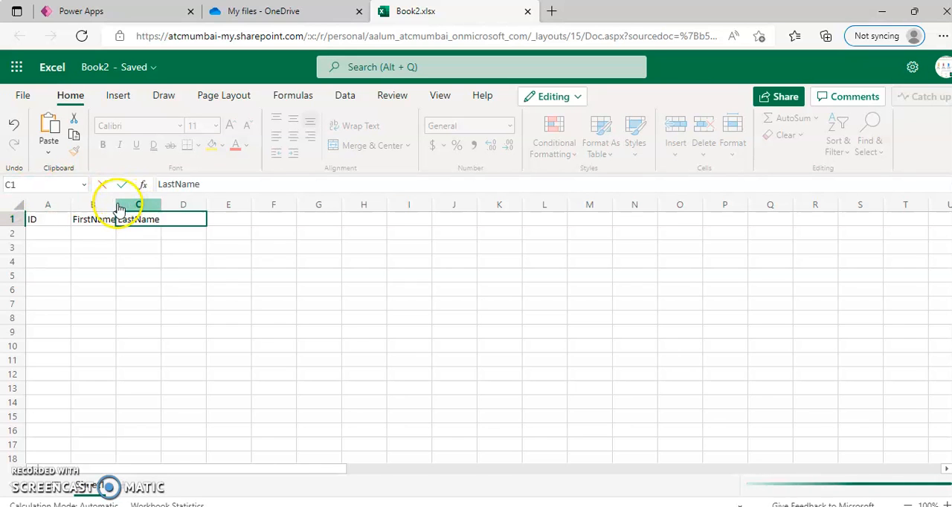
click(92, 204)
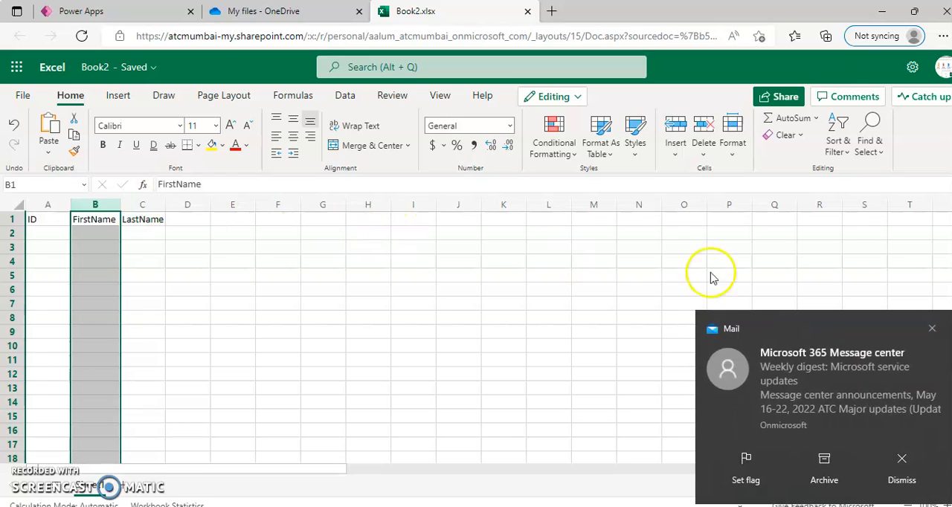
click(901, 458)
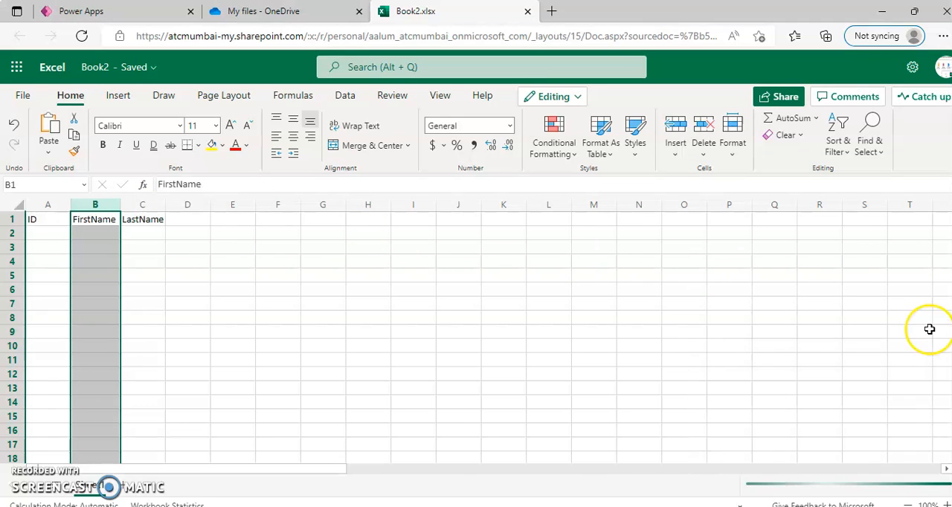
mouse_move(930, 330)
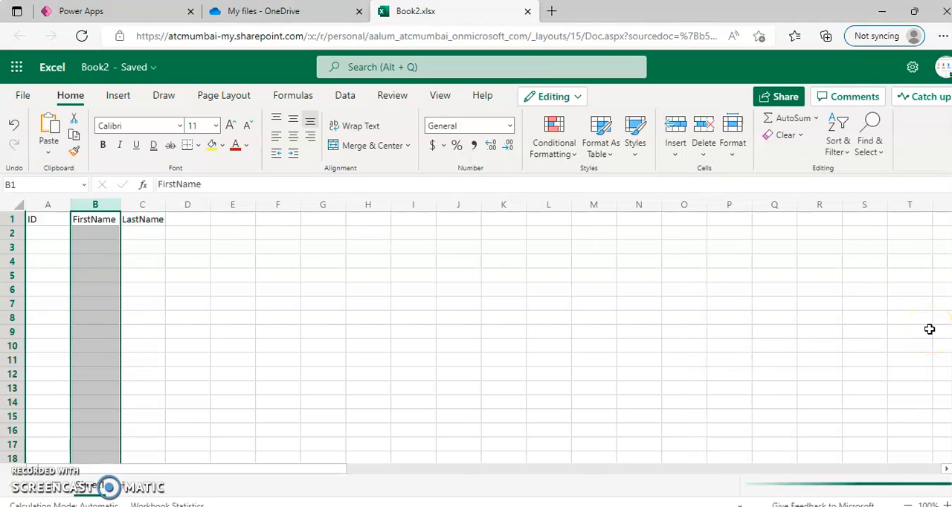
mouse_move(493, 273)
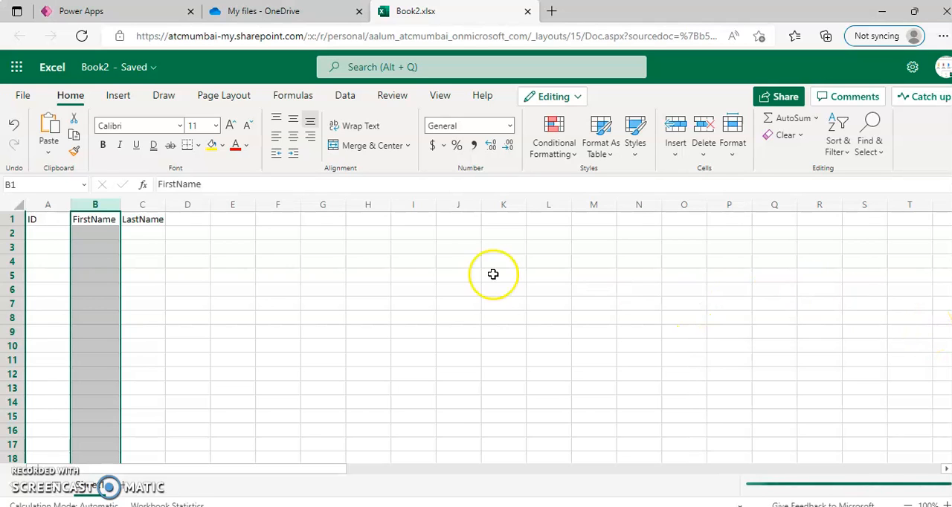
click(48, 232)
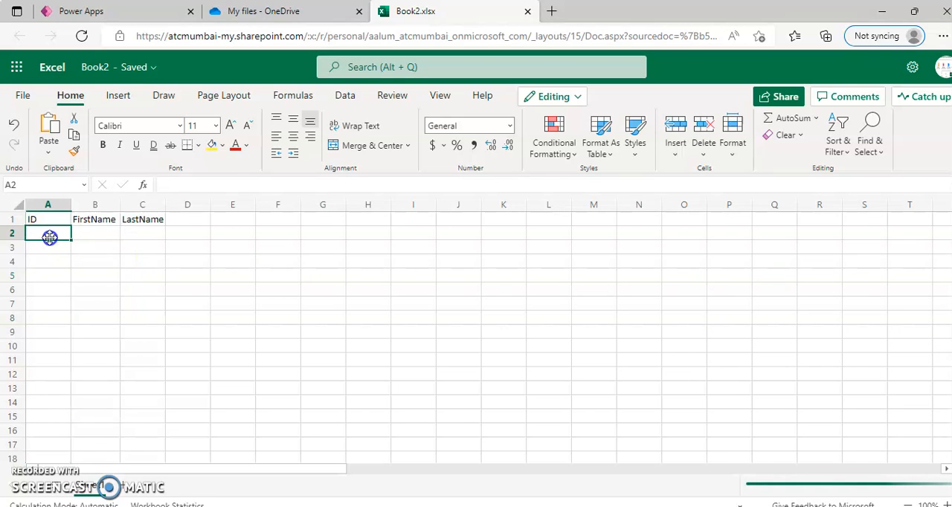
text(1)
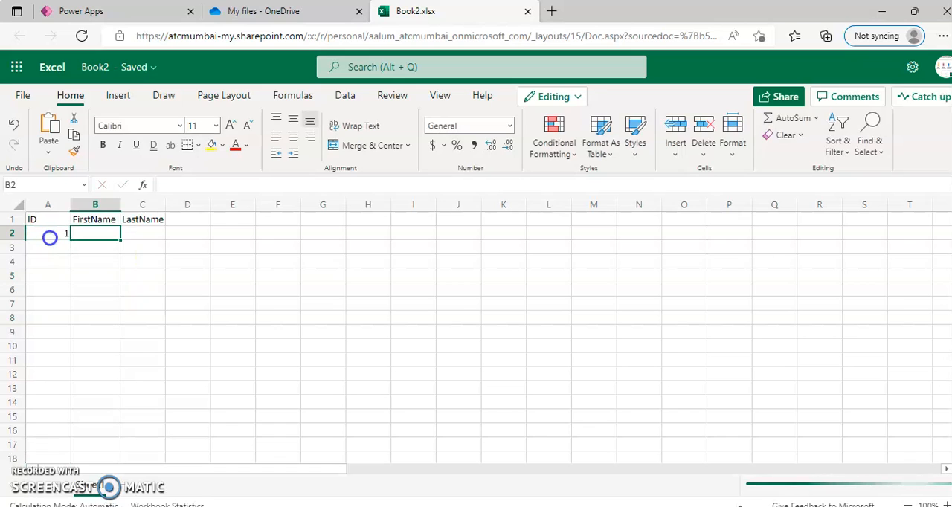
text(Intekhab)
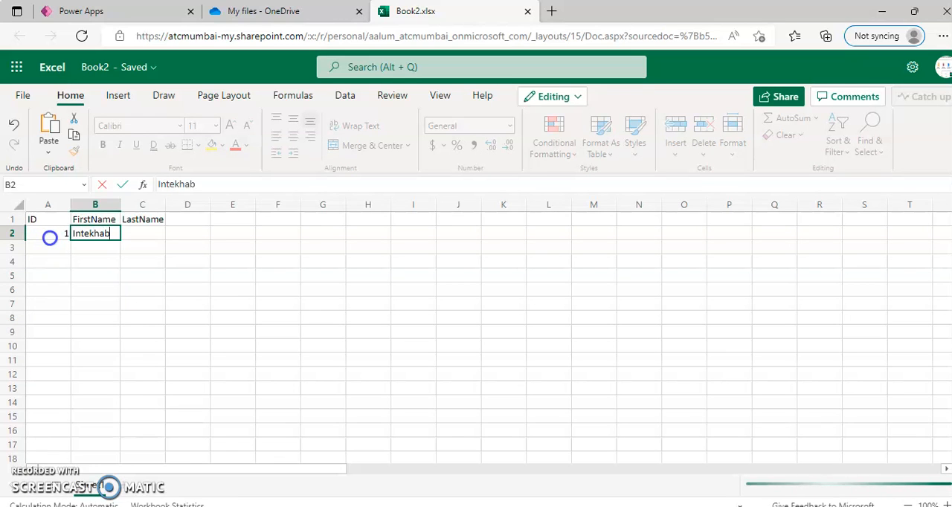
text(Shaikh)
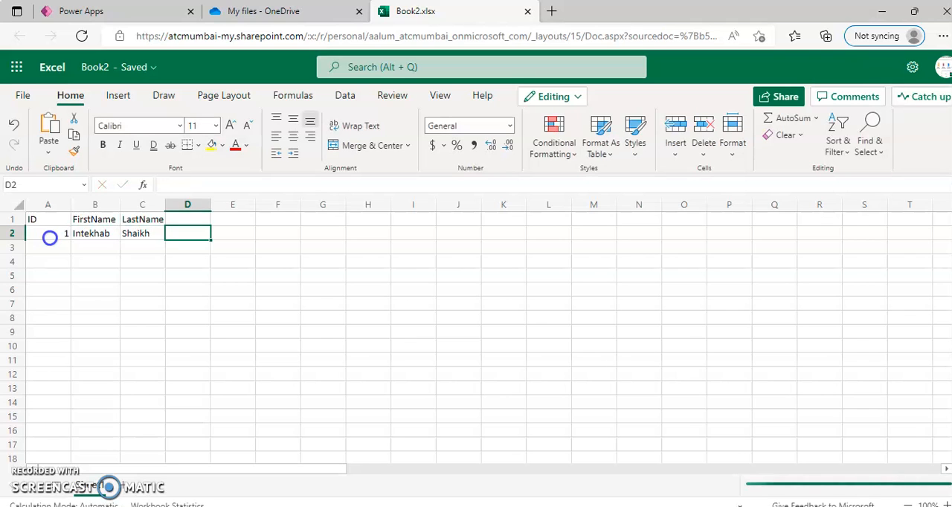
text(2)
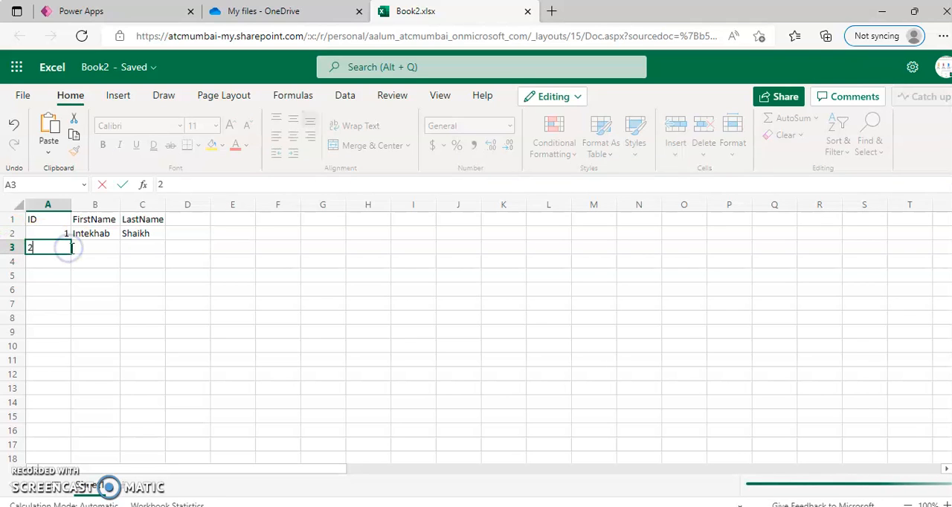
text(John)
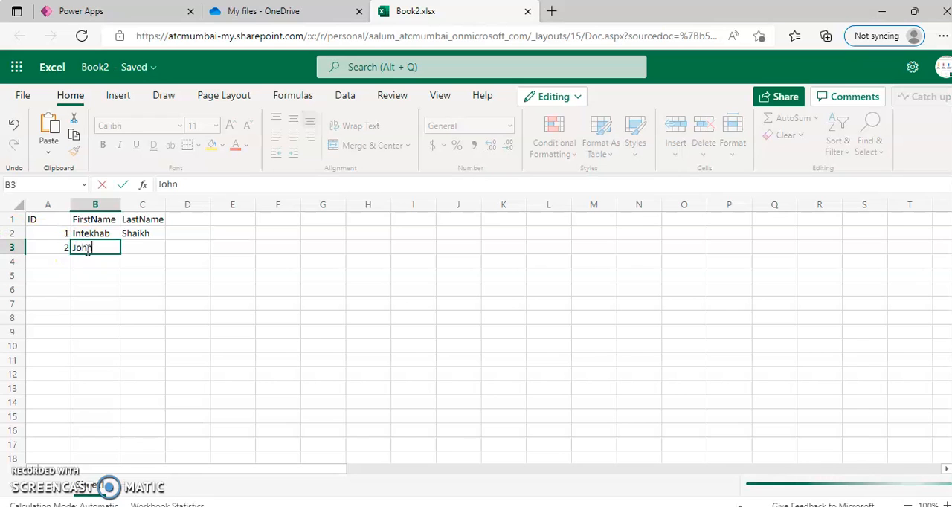
click(142, 247)
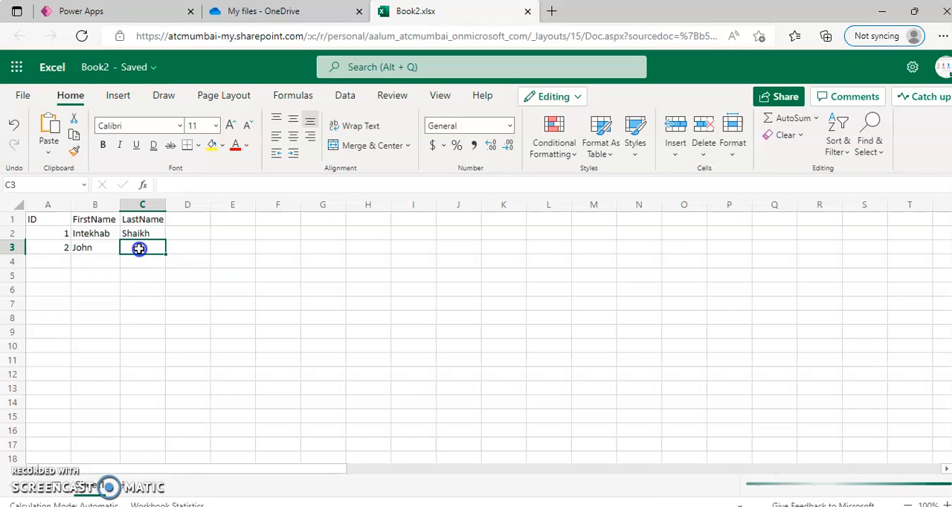
text(SMith)
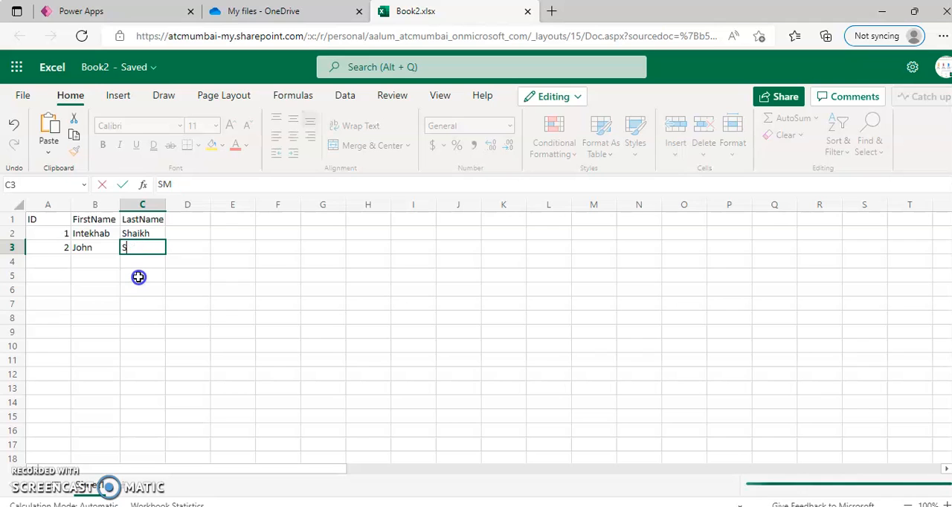
text(mith)
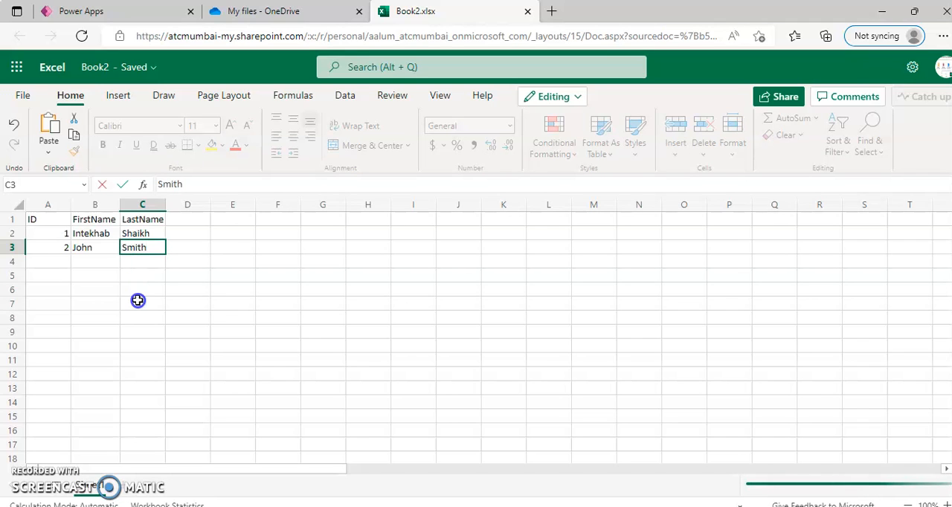
click(143, 303)
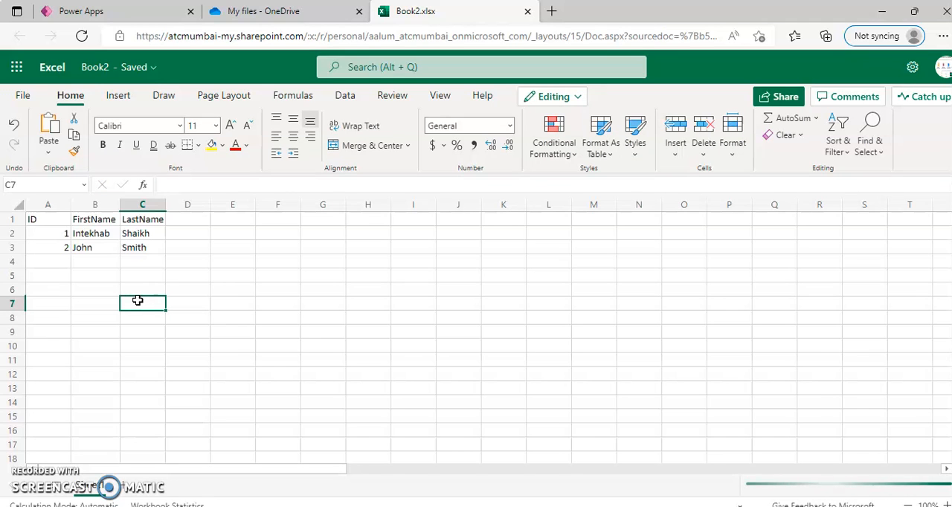
- Convert A1:C3 into an Excel table with the first row as headers
click(47, 219)
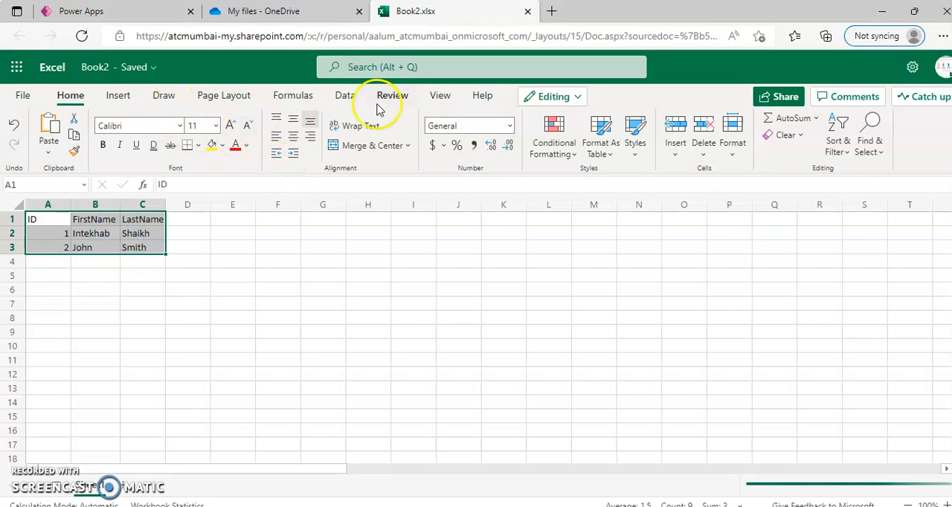
click(345, 96)
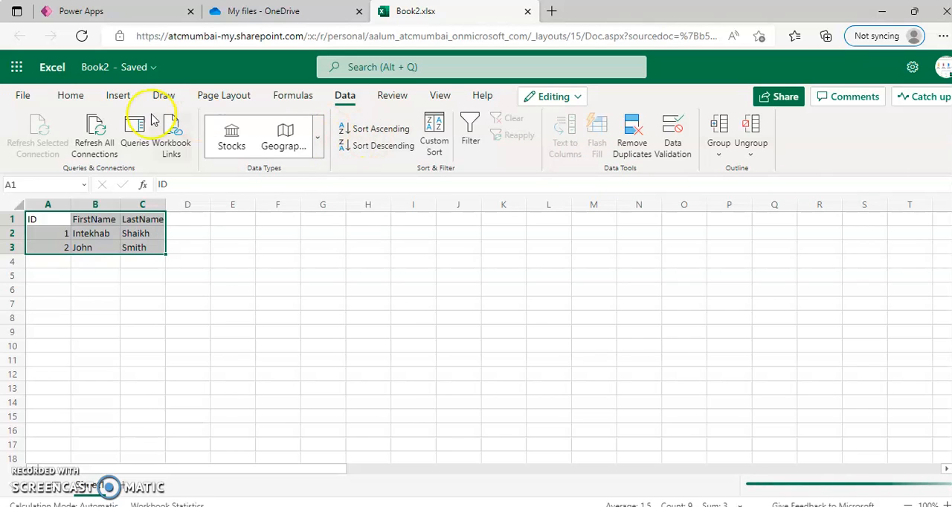
click(117, 96)
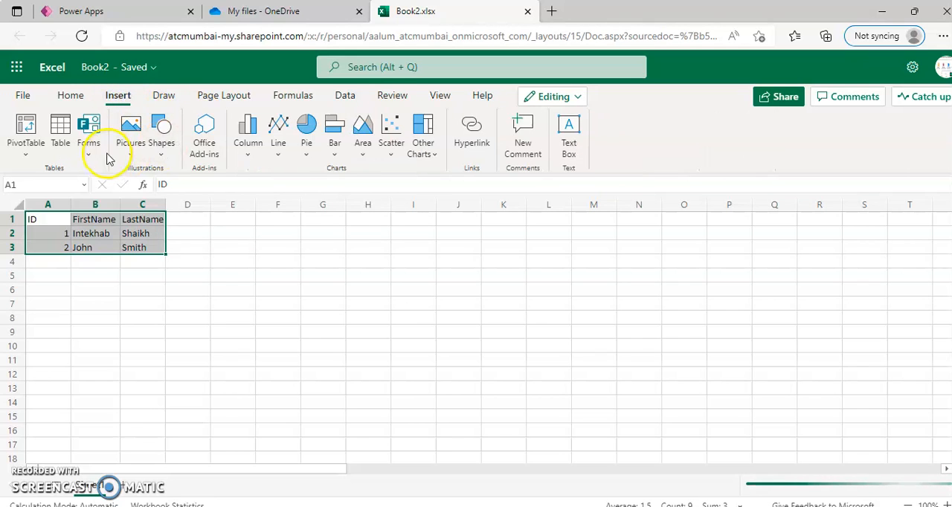
click(59, 134)
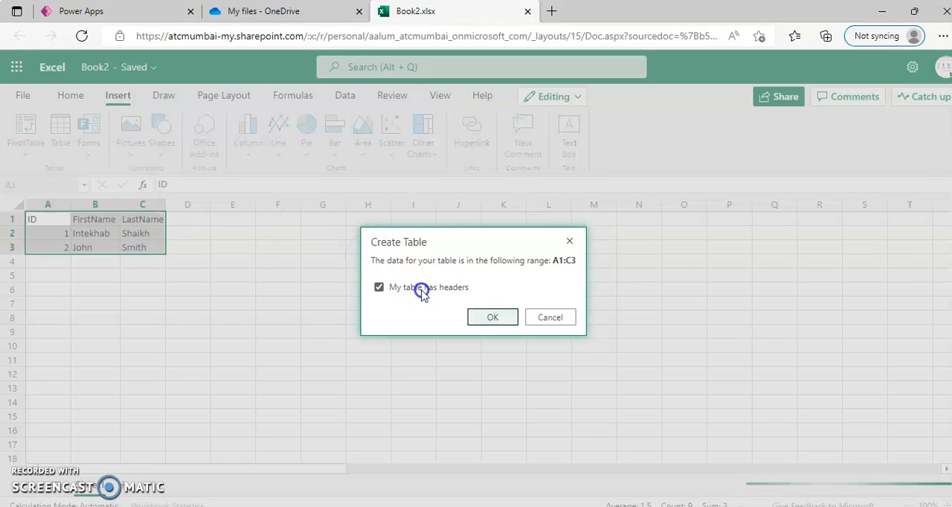
click(491, 317)
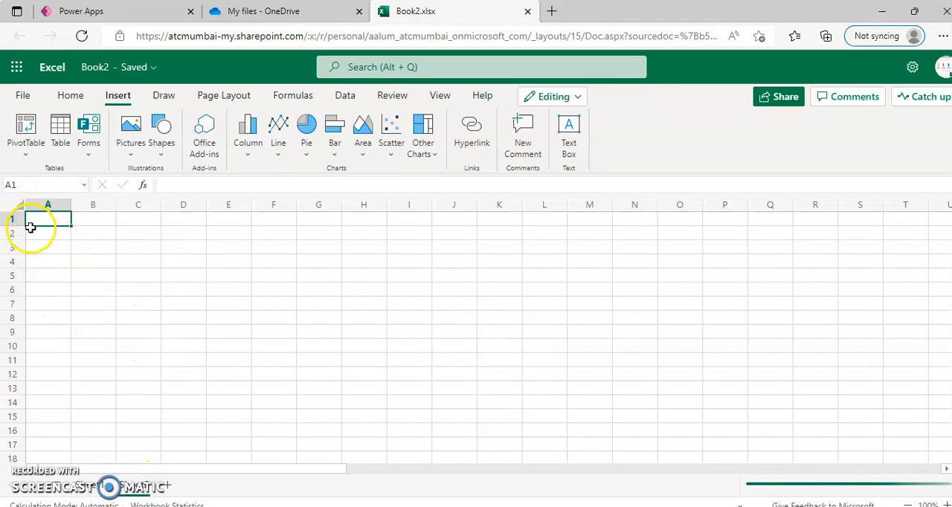
- Enter headers ID, City, Sales and the first record 1 New York 10000
text(ID)
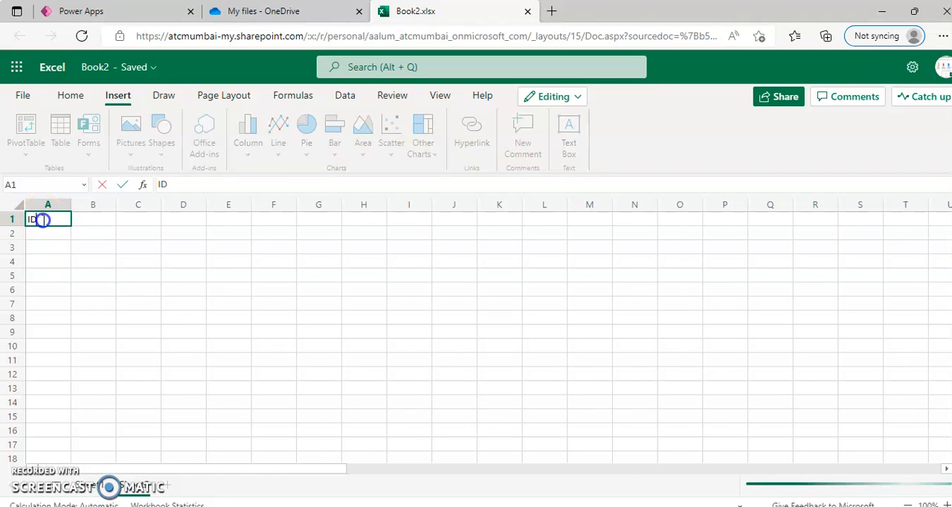
text(City)
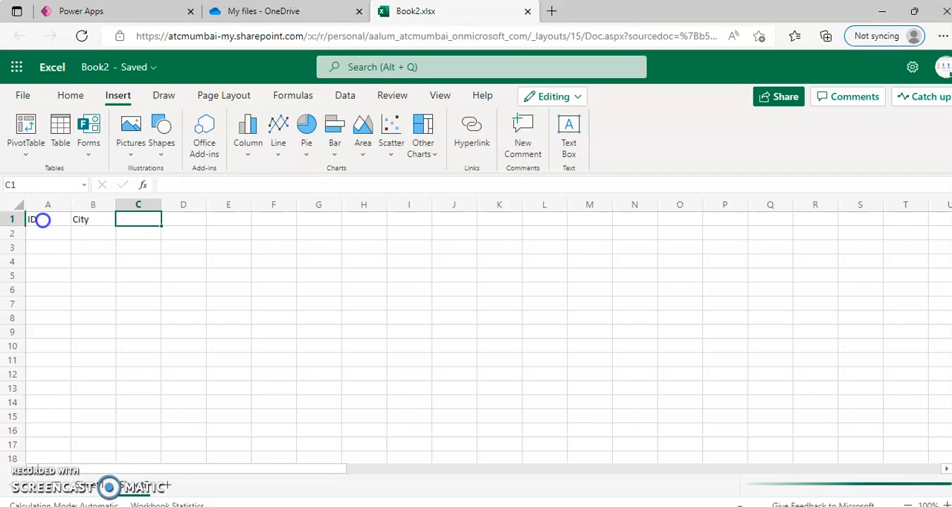
text(Sales)
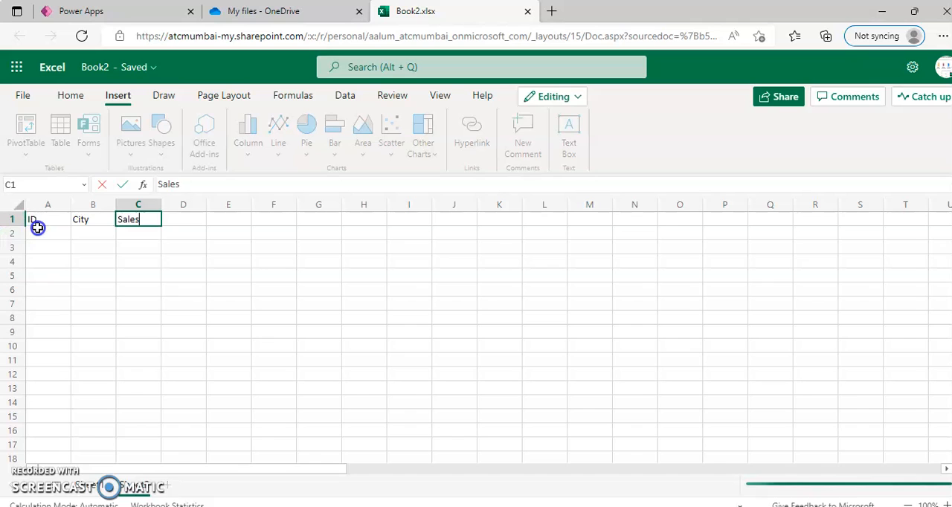
text(1)
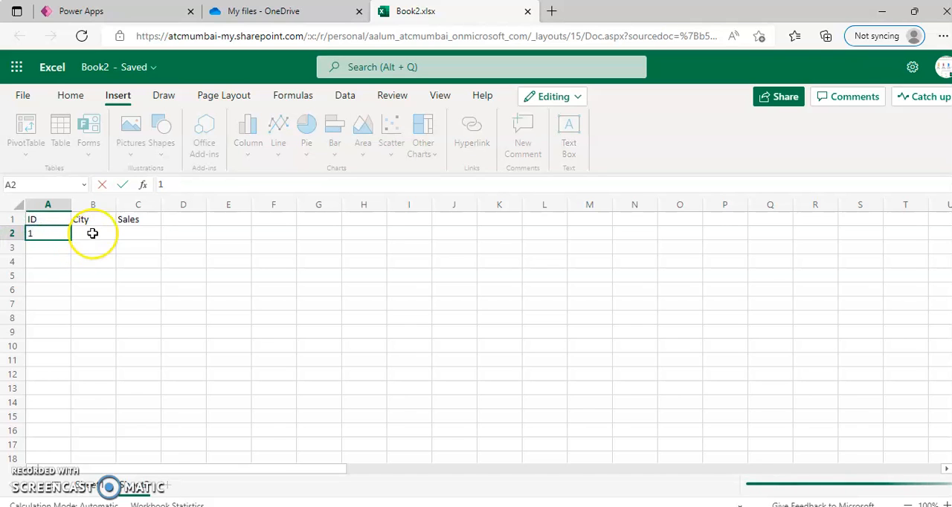
text(N)
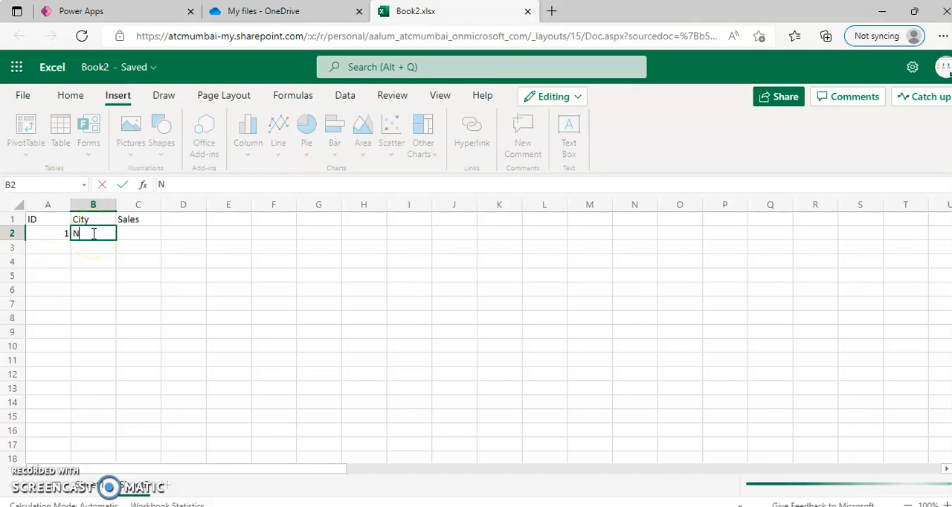
text(ew Yor)
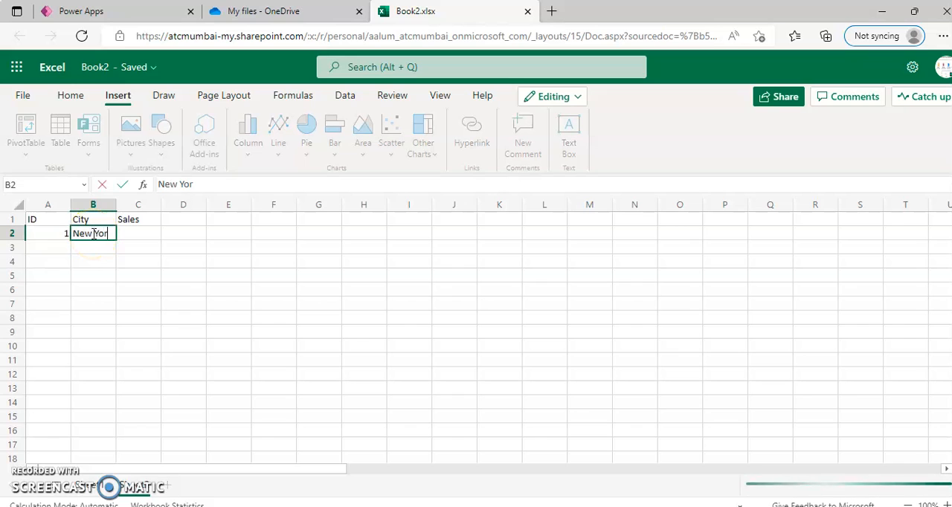
click(137, 234)
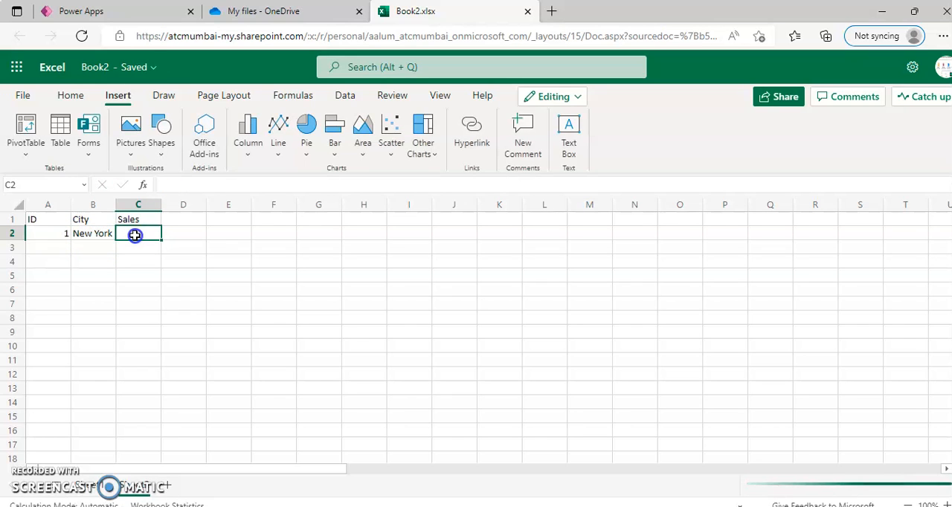
text(10000)
click(94, 246)
text(S)
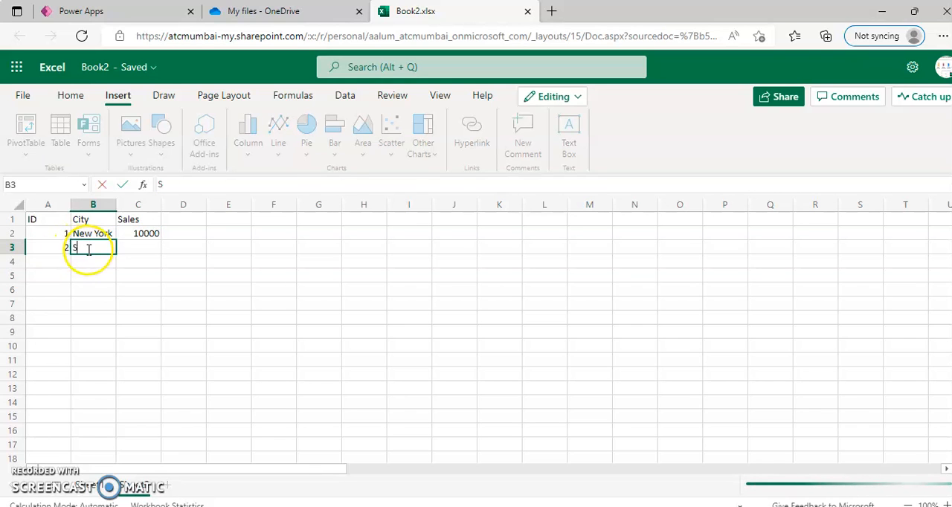
- Add the record 2 San Francisco 5000 and select the A1:C3 range
text(an Francisco)
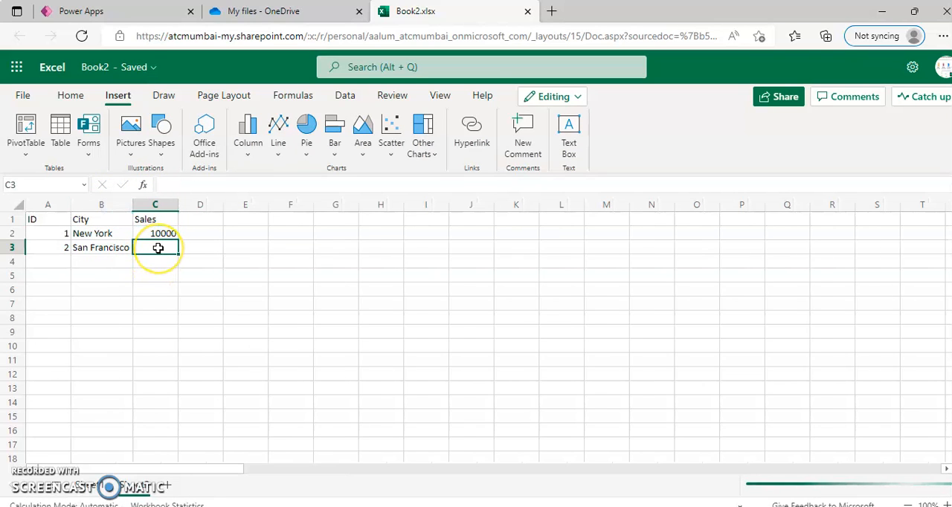
text(5000)
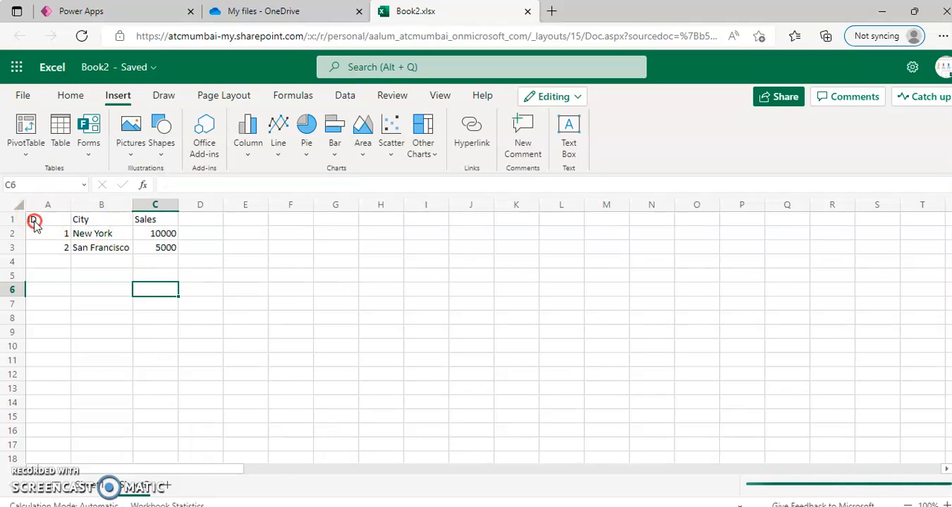
right_click(34, 219)
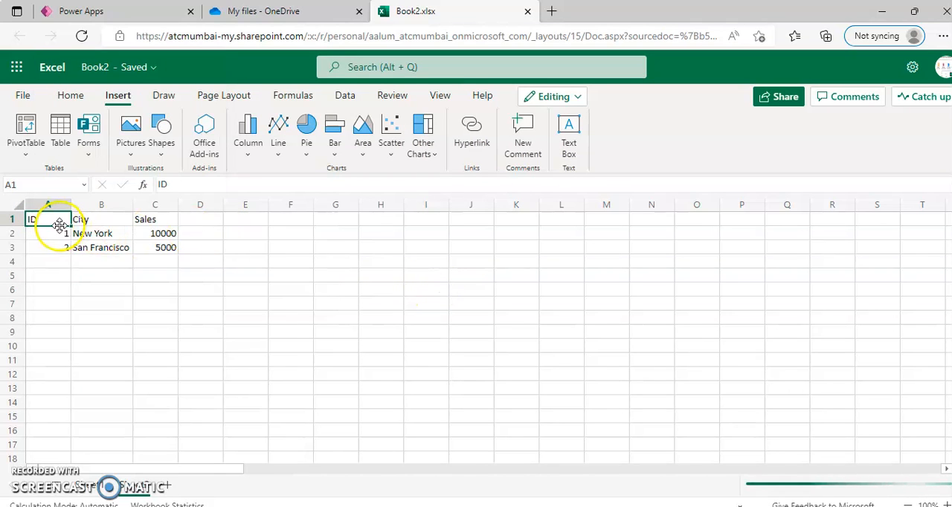
drag(48, 218, 155, 247)
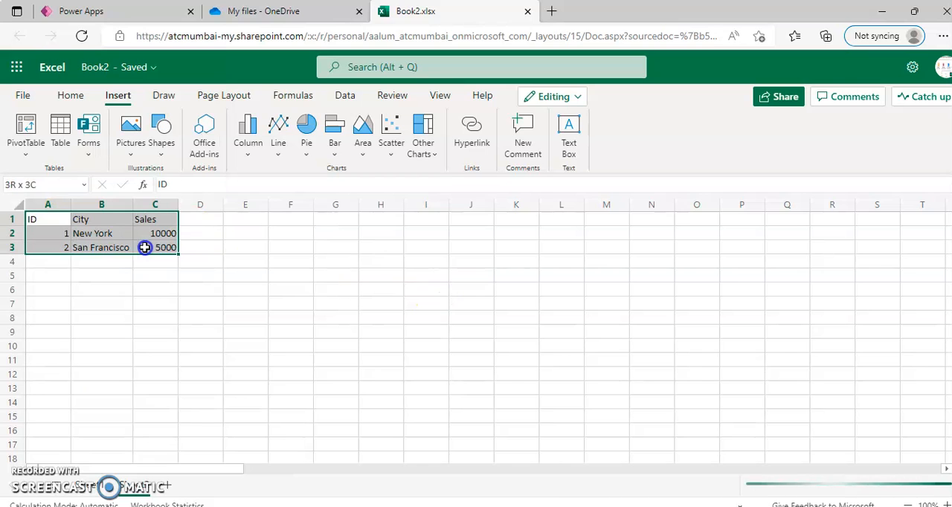
- Convert the ID, City, Sales range into a table with headers
click(59, 134)
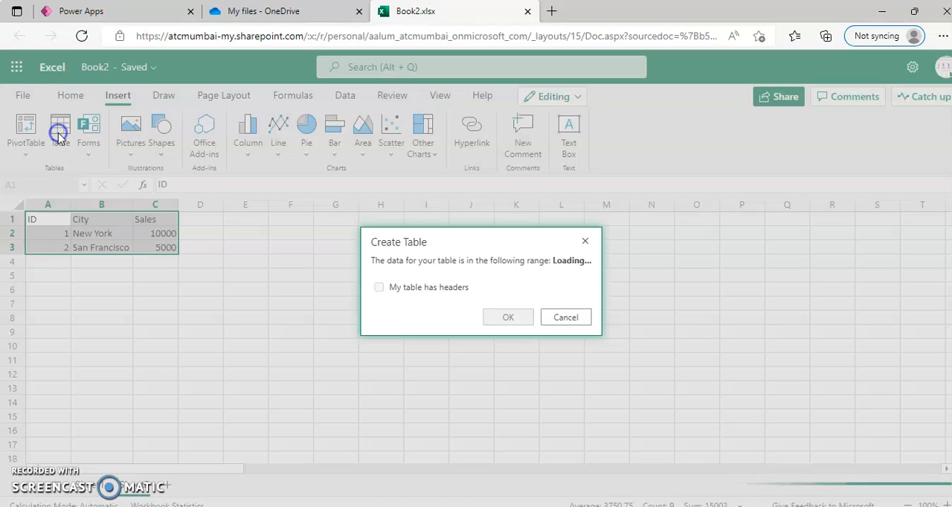
click(508, 317)
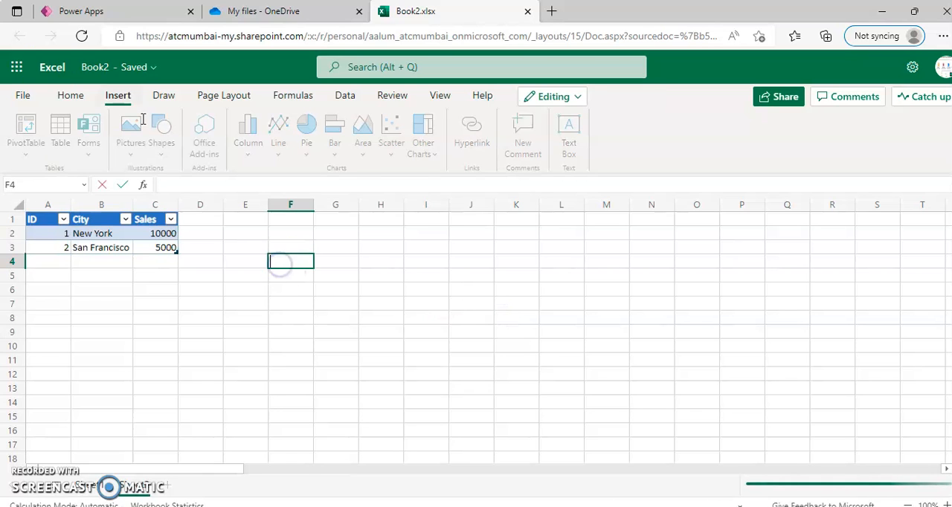
click(23, 95)
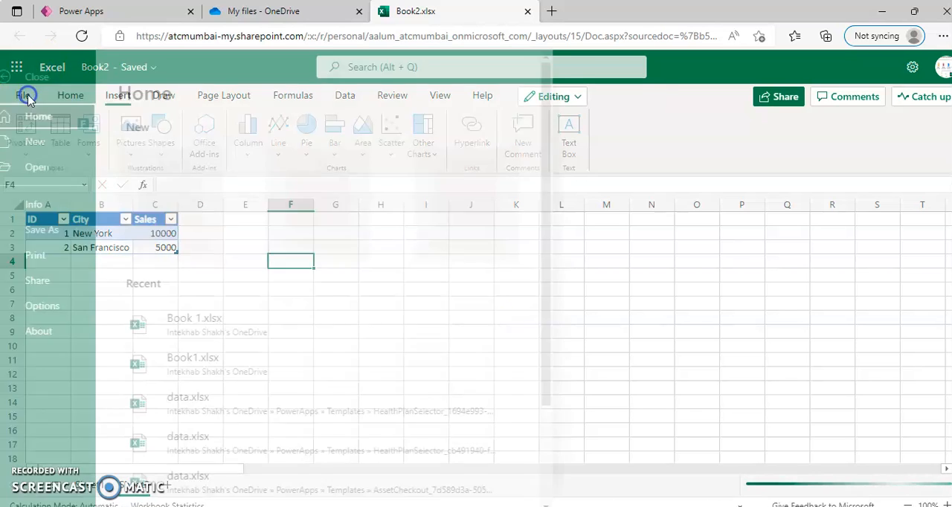
- Download a copy of Book2 via File > Save As
click(54, 229)
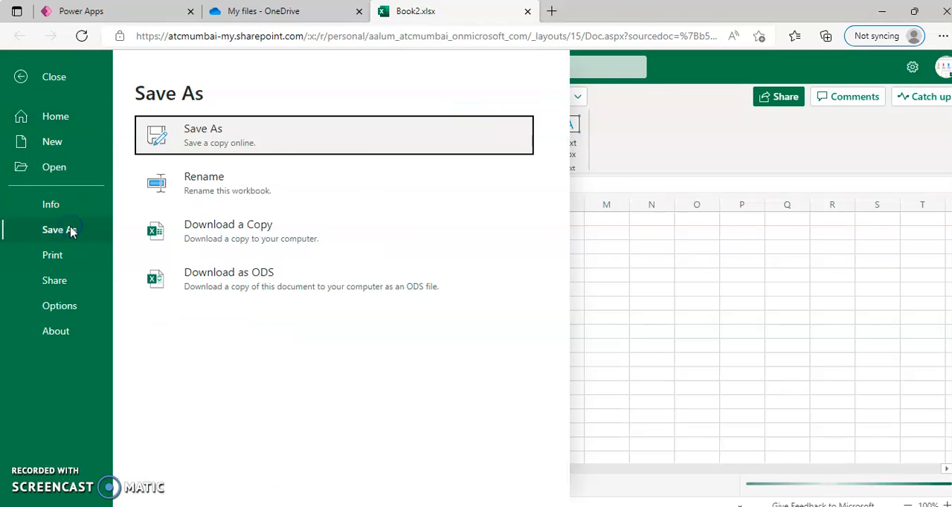
mouse_move(245, 232)
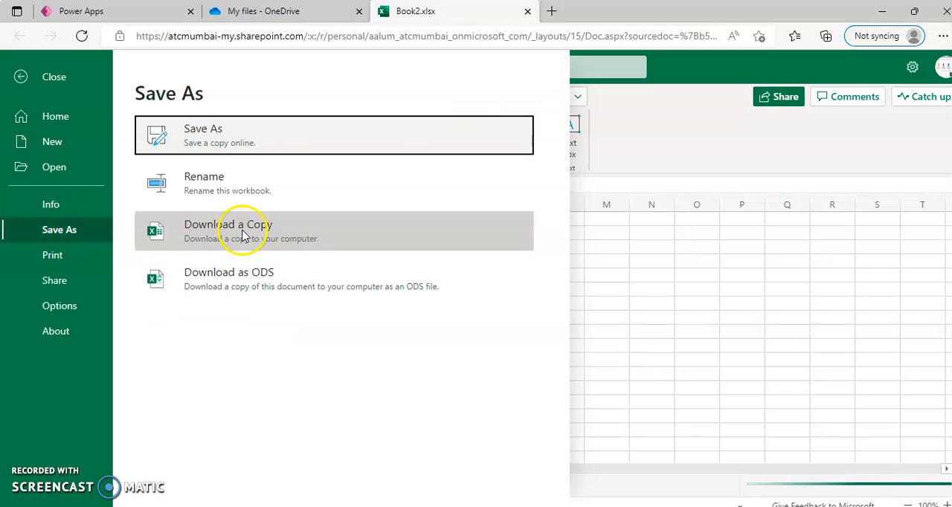
click(245, 231)
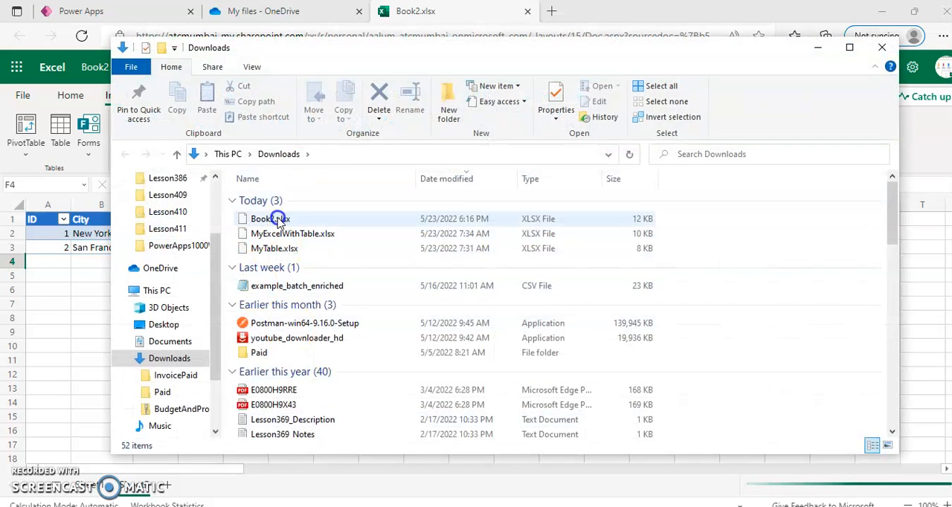
- Rename the downloaded Book2.xlsx in Downloads to ExcelWithTable.xlsx
right_click(270, 219)
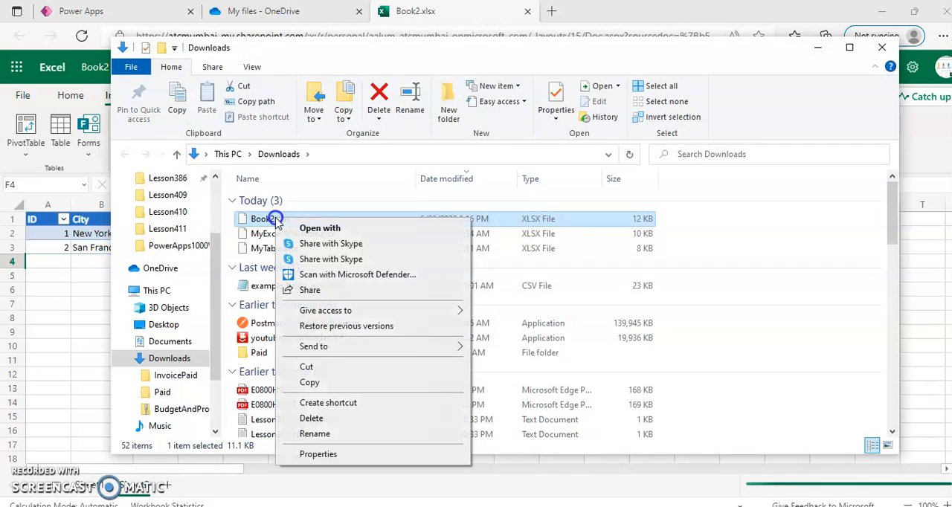
click(315, 434)
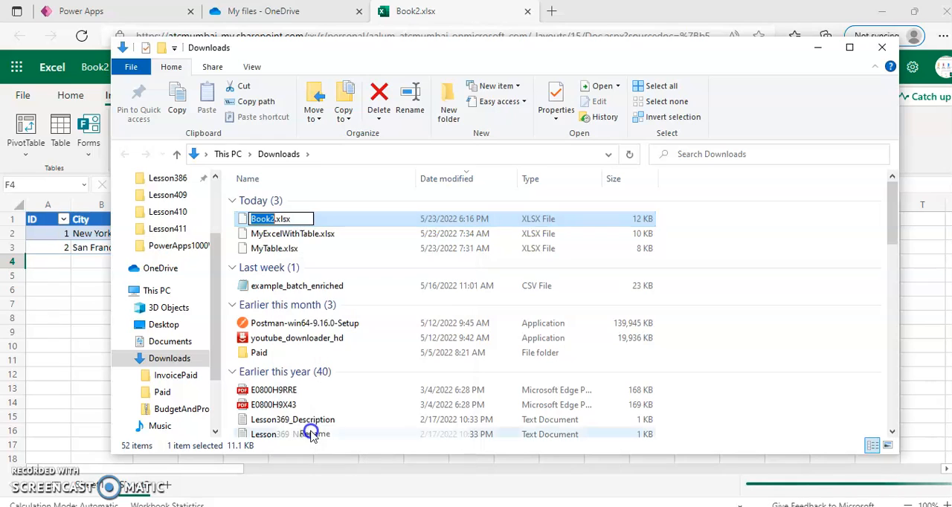
text(ExcelWithTable)
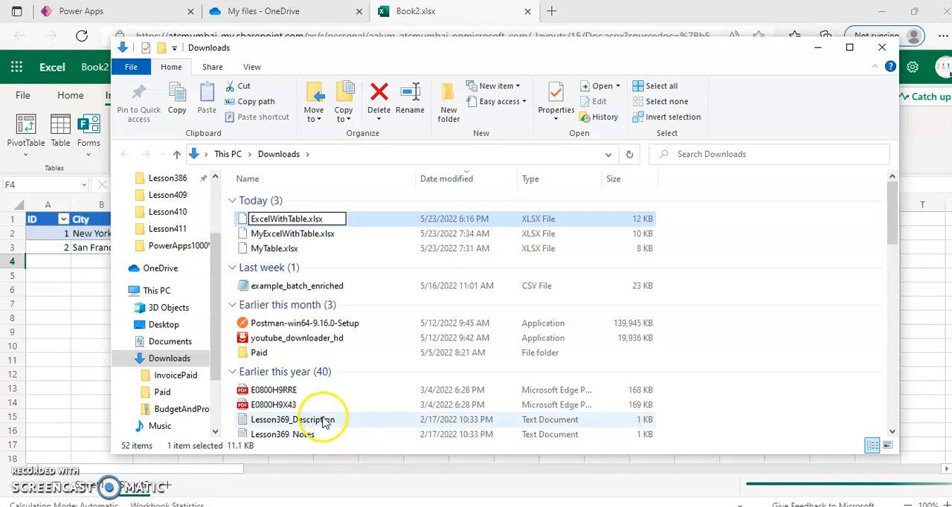
click(414, 12)
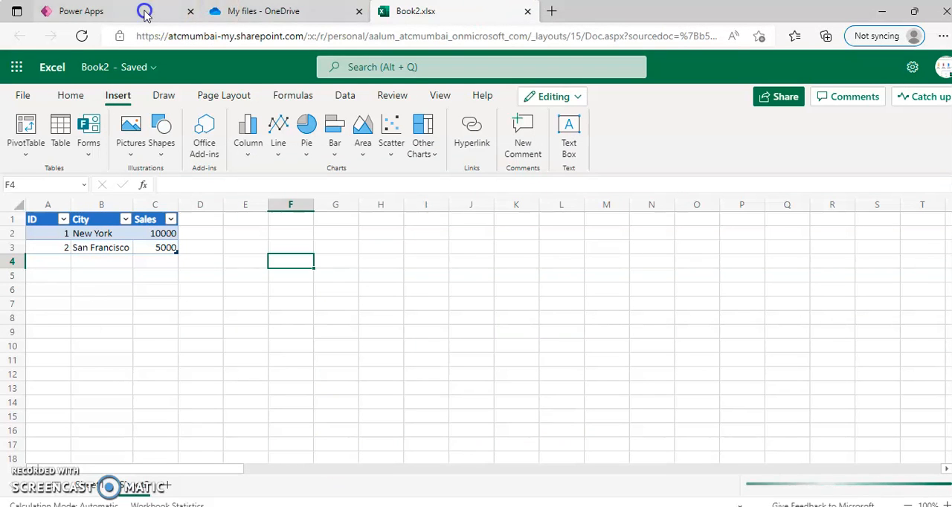
- In Power Apps, go to Create and start a new Blank app
click(81, 10)
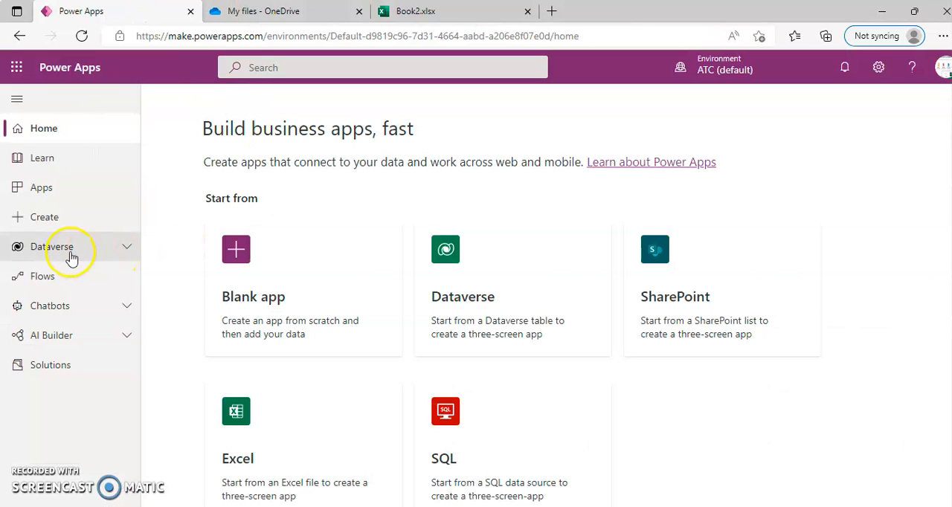
click(53, 247)
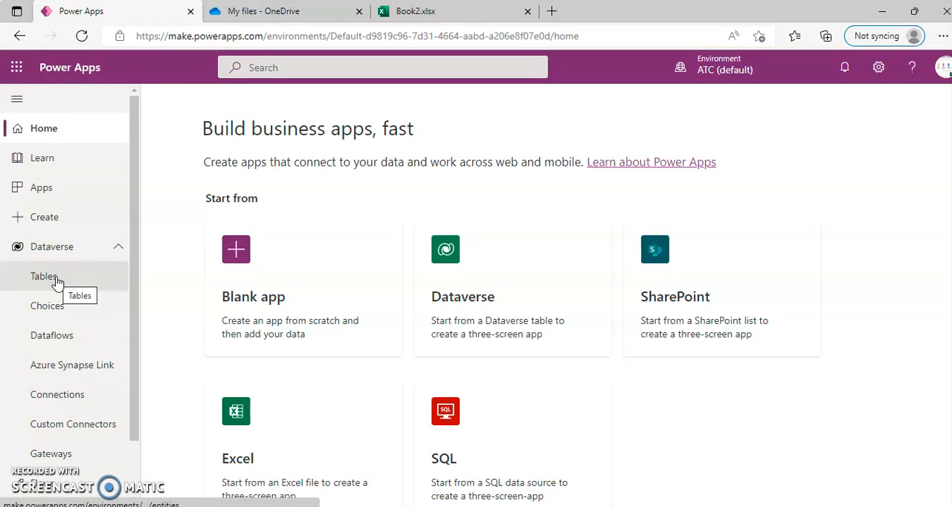
click(44, 217)
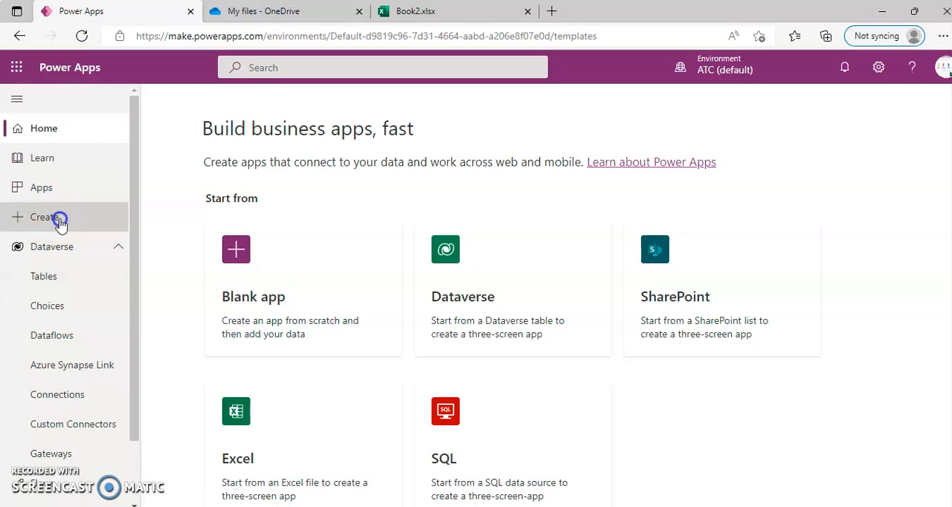
click(44, 217)
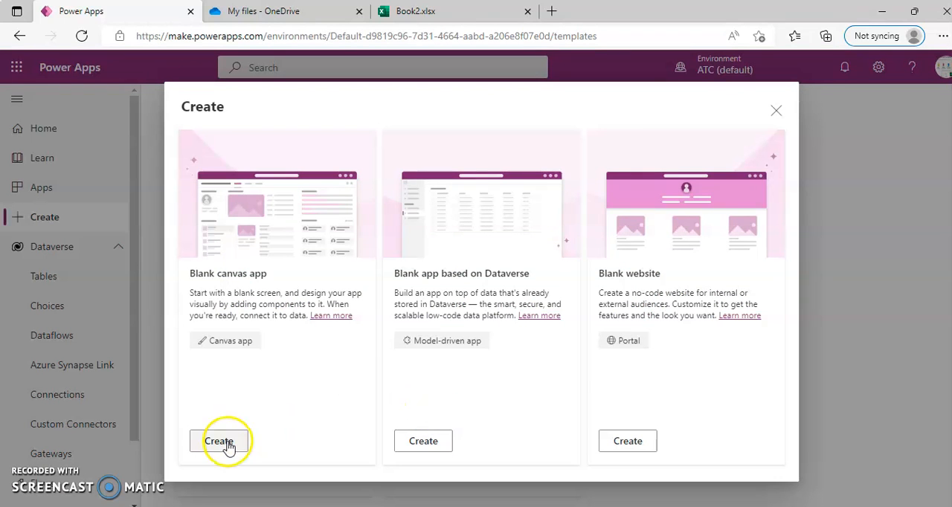
- Create a blank tablet canvas app named AppWithImportedExcel
click(219, 440)
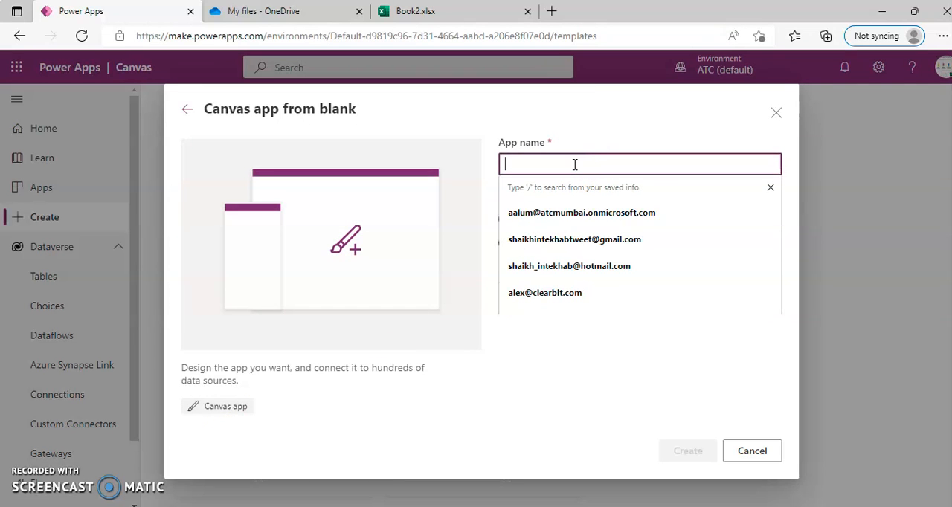
text(AppWithImn)
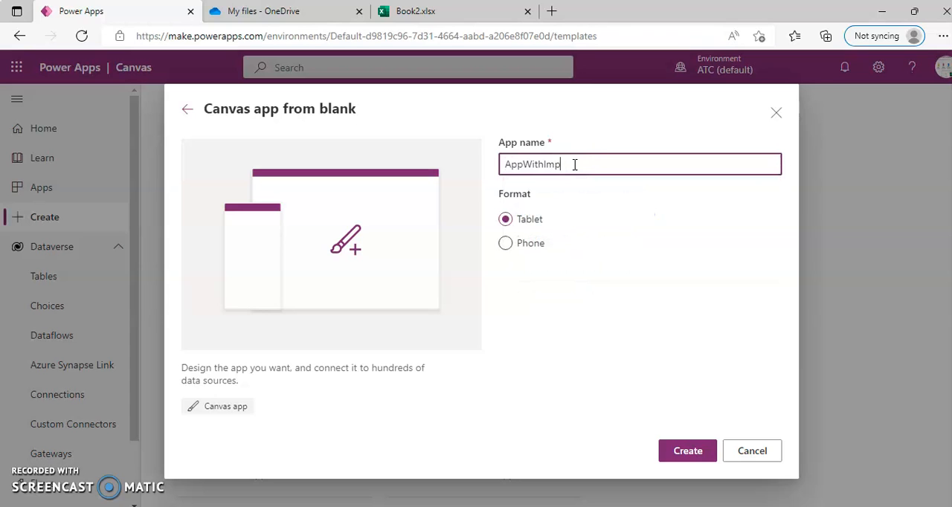
text(ortedExce)
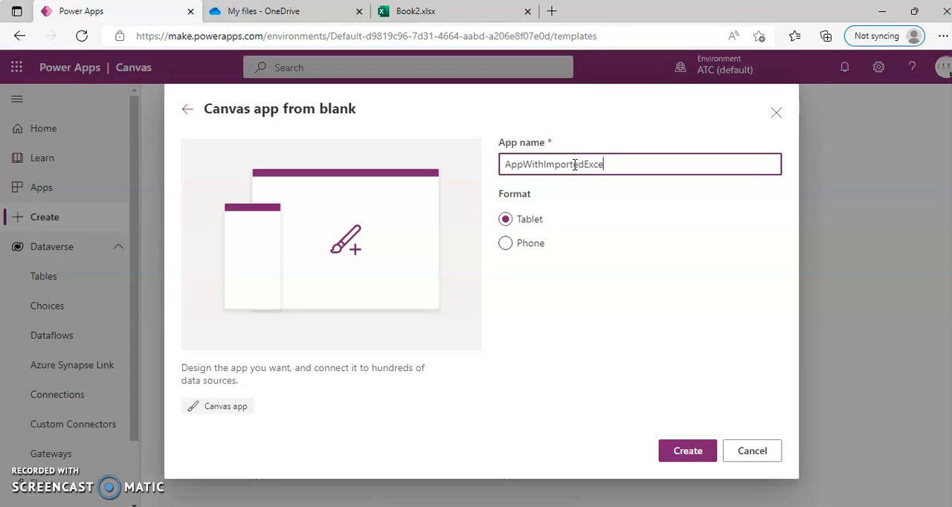
click(687, 451)
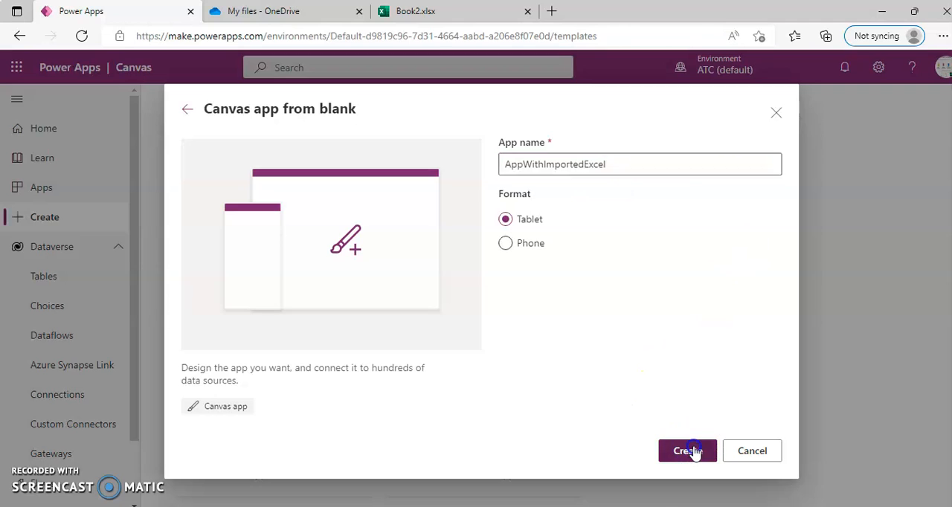
click(685, 451)
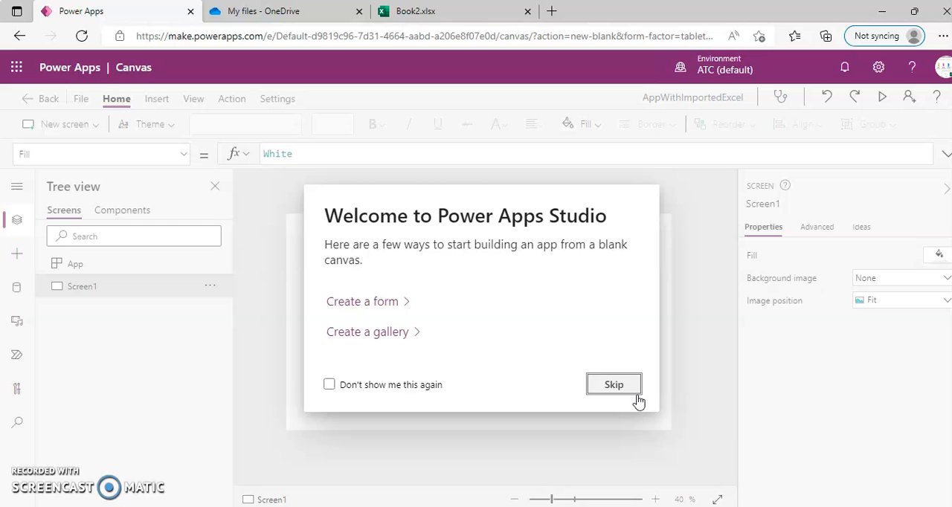
- Skip the Power Apps Studio welcome prompt to reach the empty Screen1 canvas
click(612, 384)
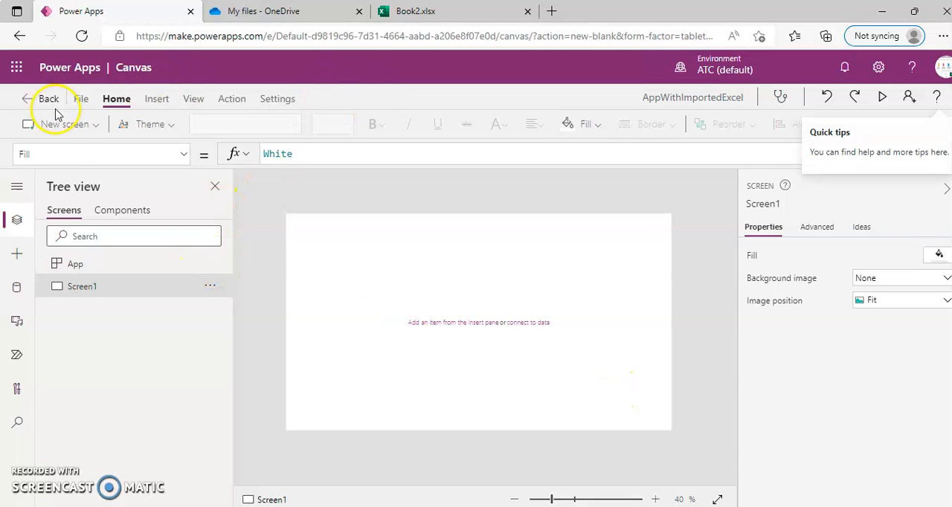
mouse_move(17, 288)
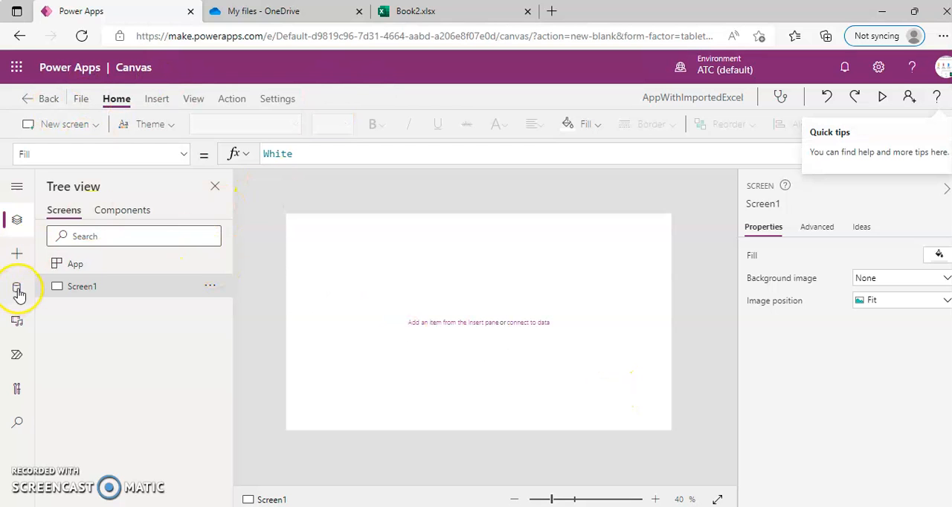
- Show the app's Data pane and browse the Add data source list, then dismiss it
click(17, 288)
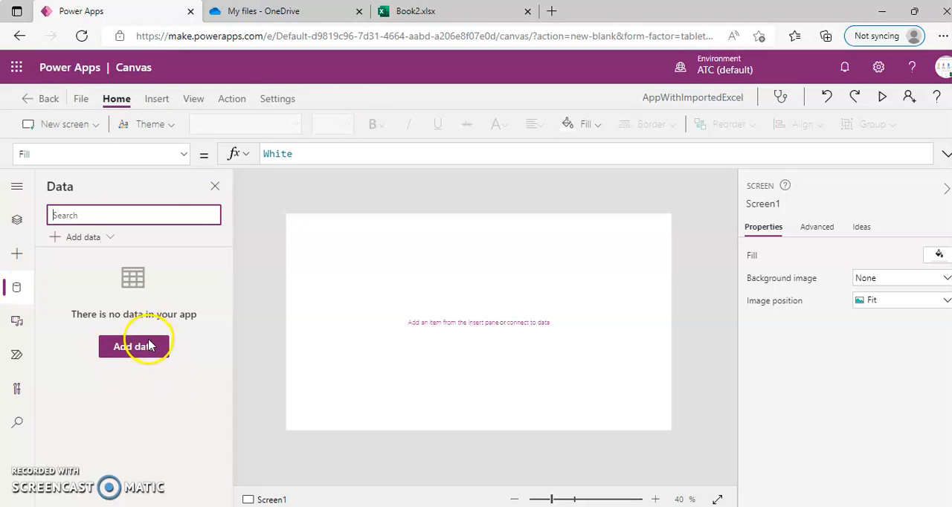
click(134, 345)
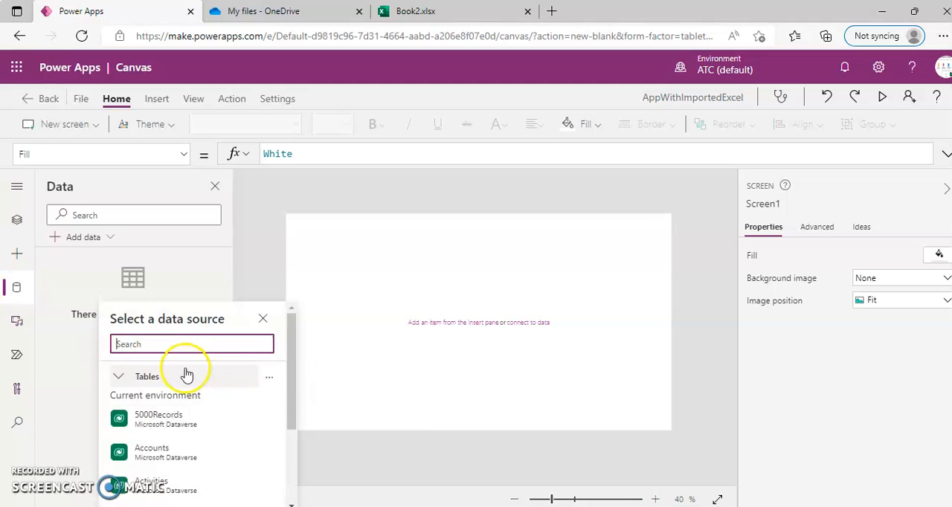
scroll(down, 3)
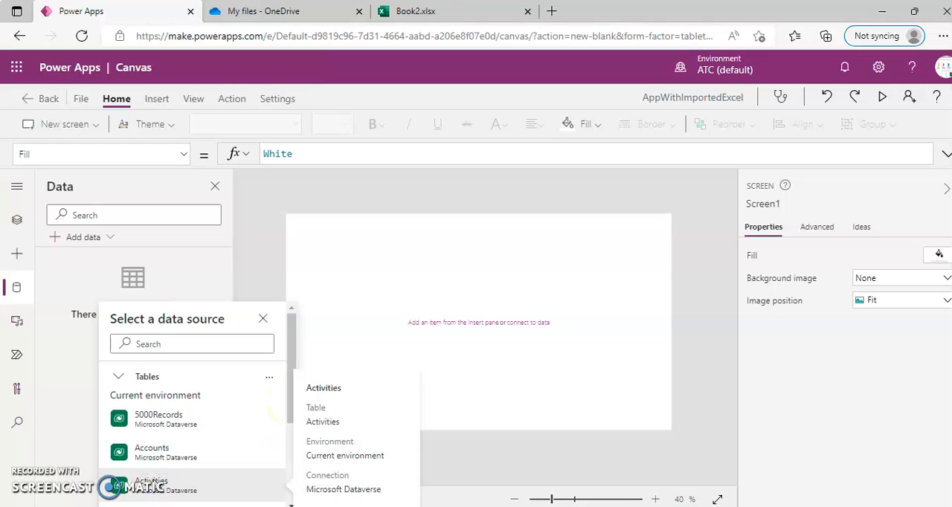
scroll(down, 3)
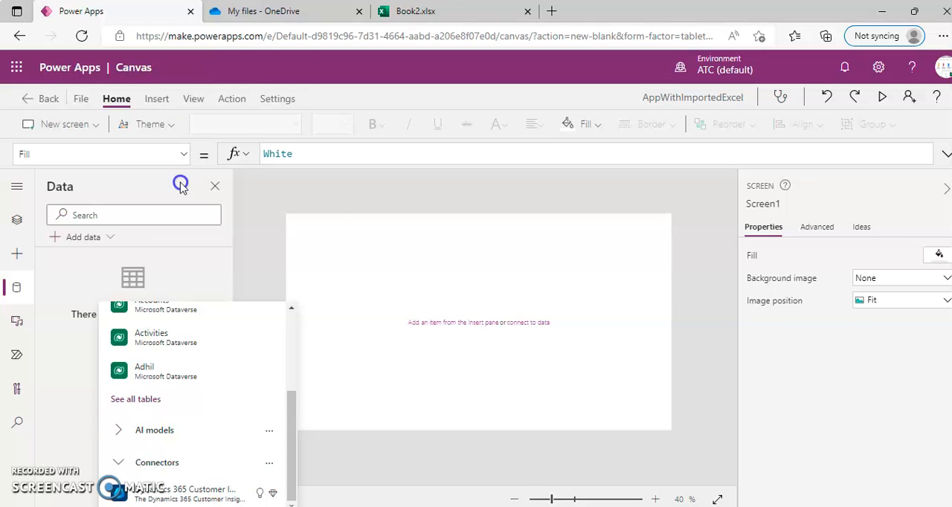
click(156, 98)
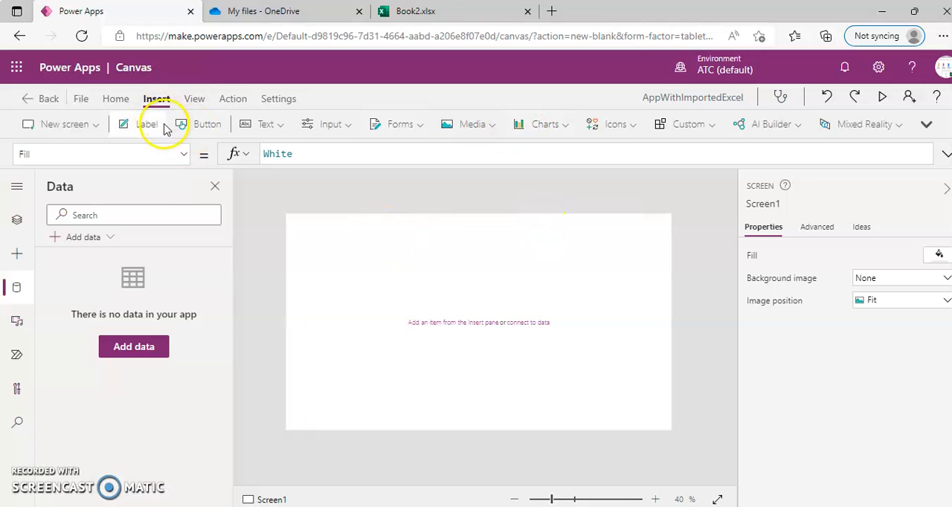
- Reopen the data source list and browse the Dataverse tables and connectors without adding any
click(193, 99)
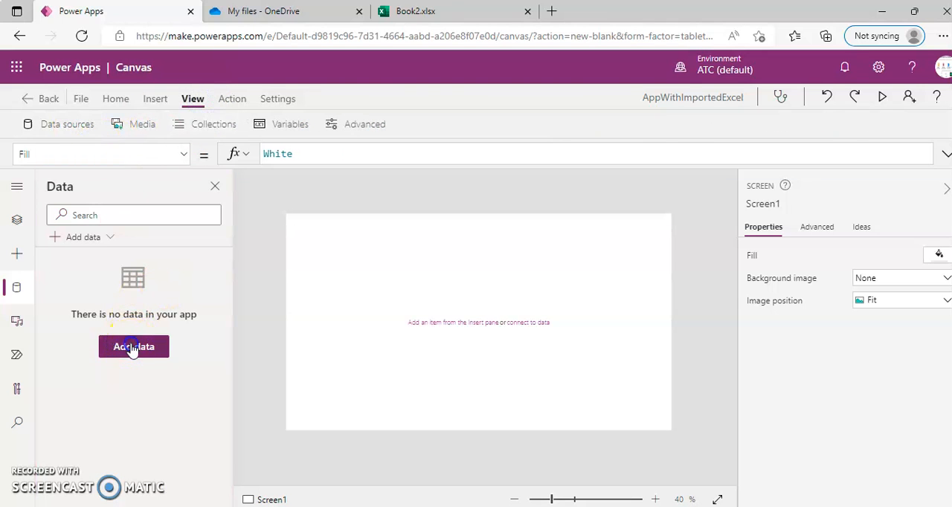
click(134, 346)
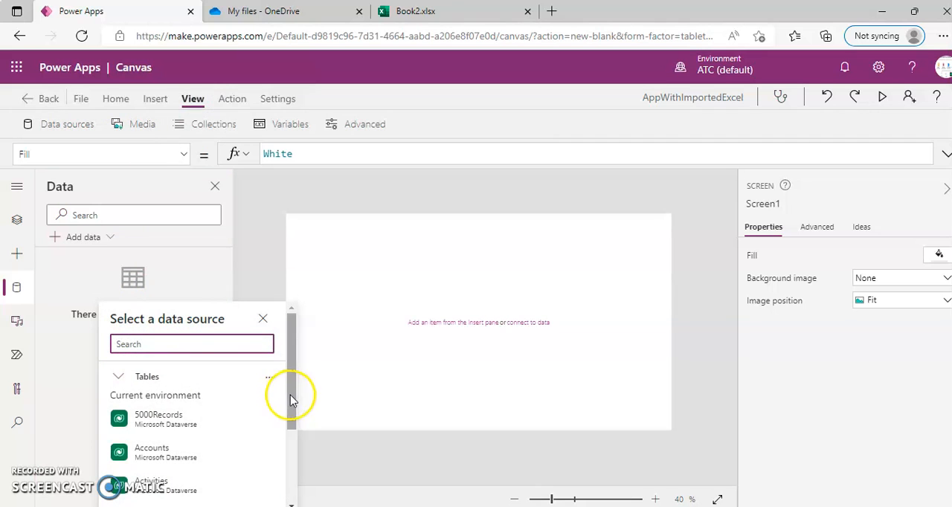
scroll(down, 3)
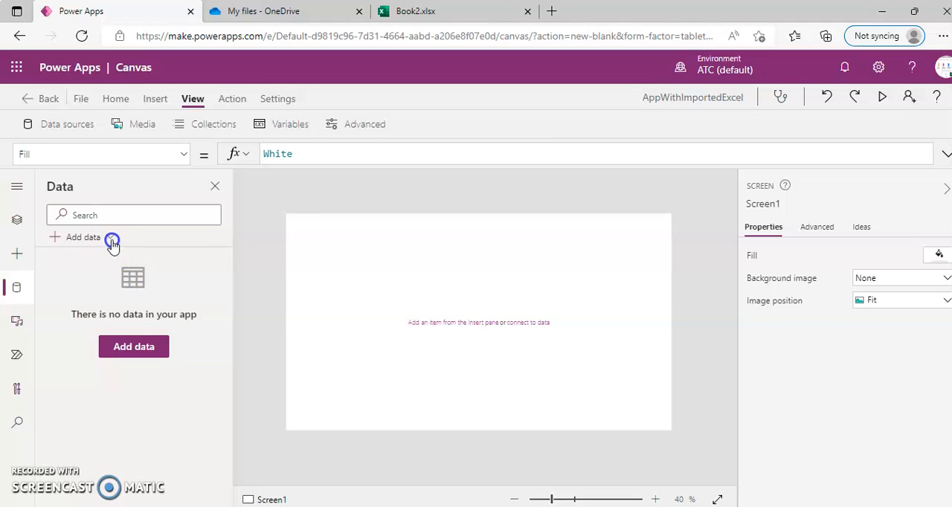
click(83, 237)
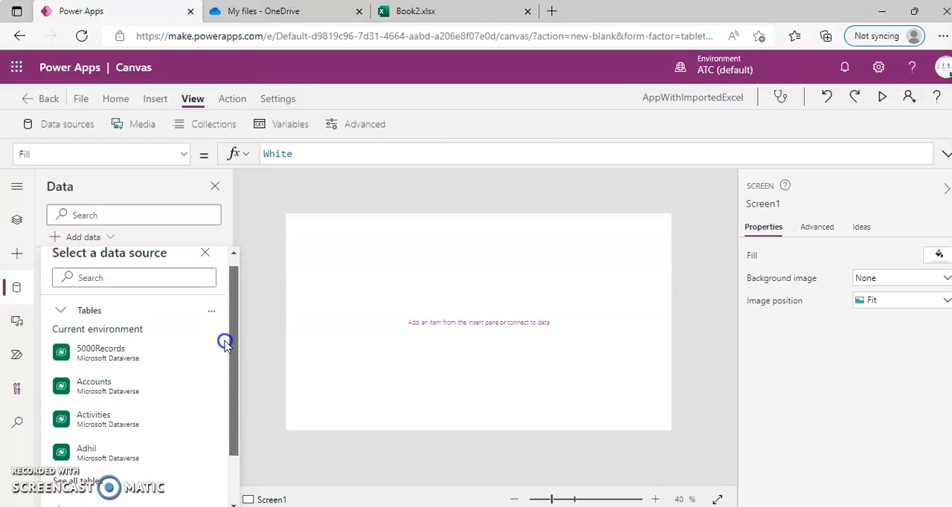
click(211, 310)
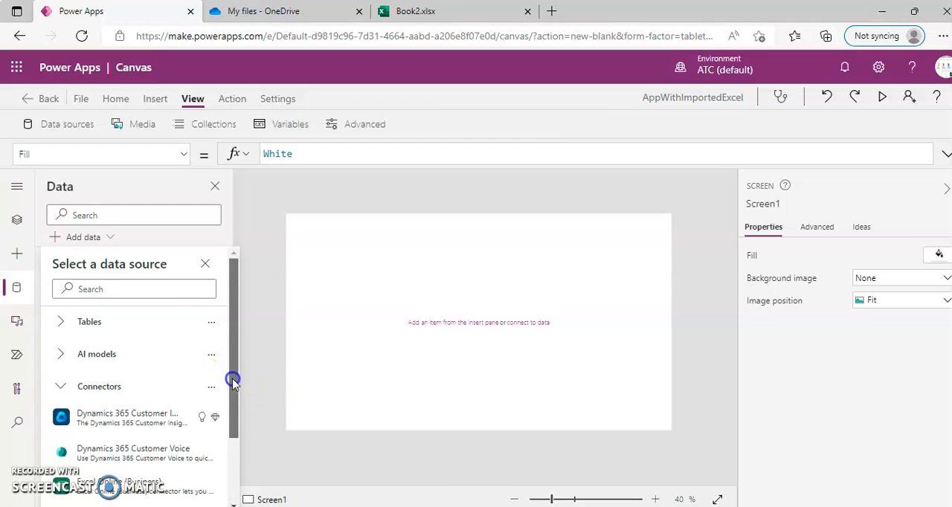
scroll(down, 3)
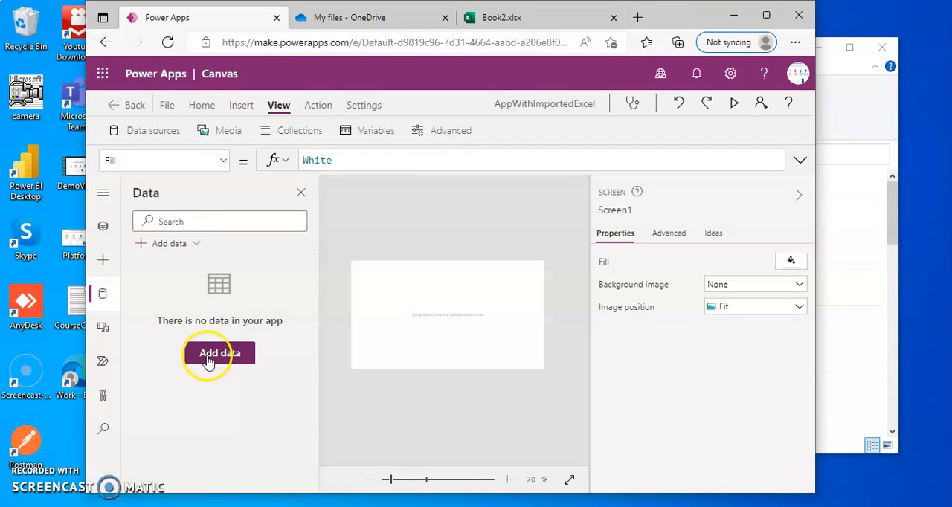
- Search the data sources for 'excel' and choose Import from Excel, bringing up the file picker
click(220, 352)
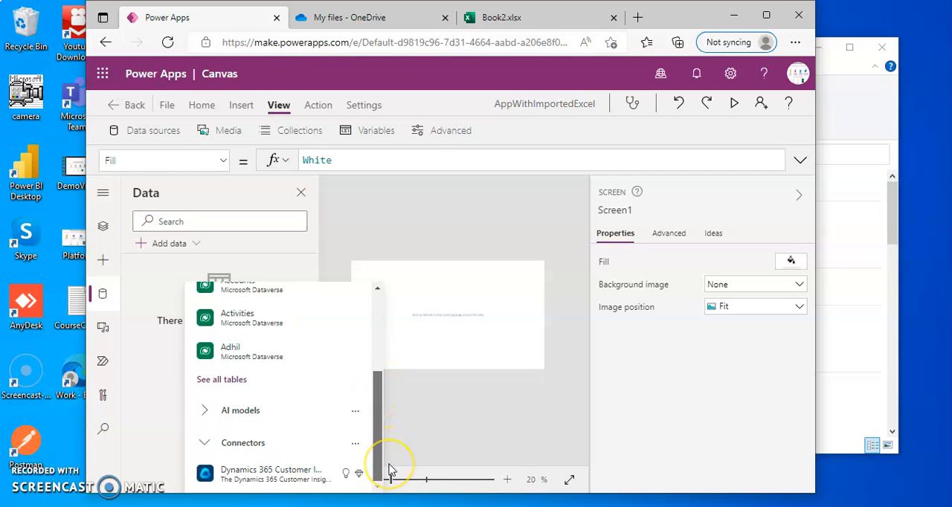
click(240, 411)
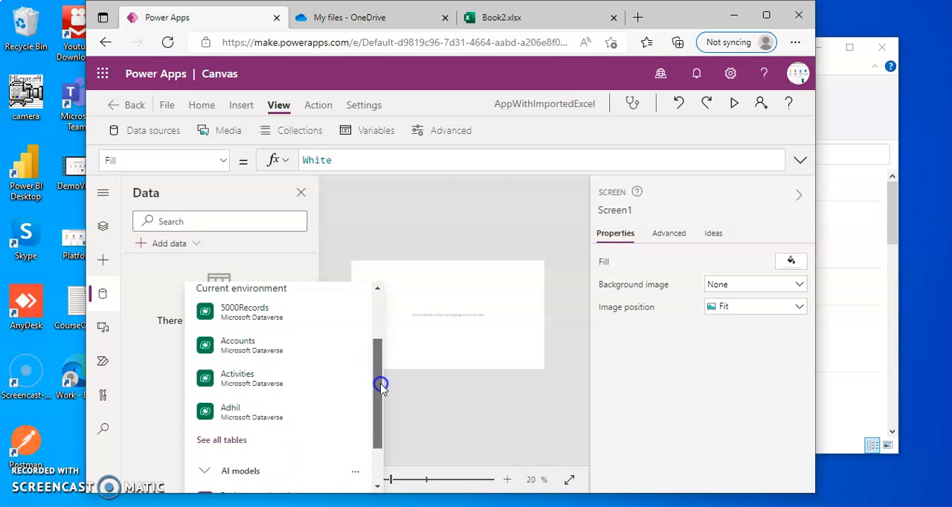
scroll(down, 3)
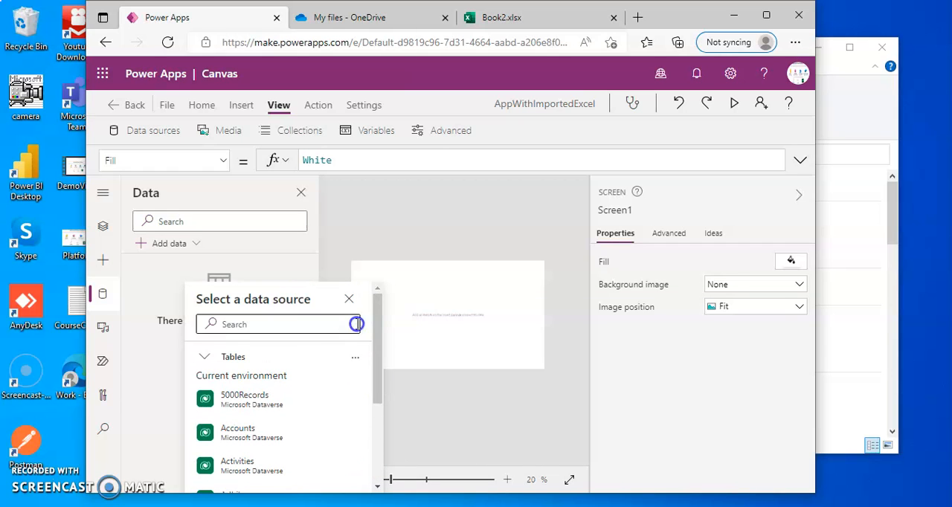
text(e)
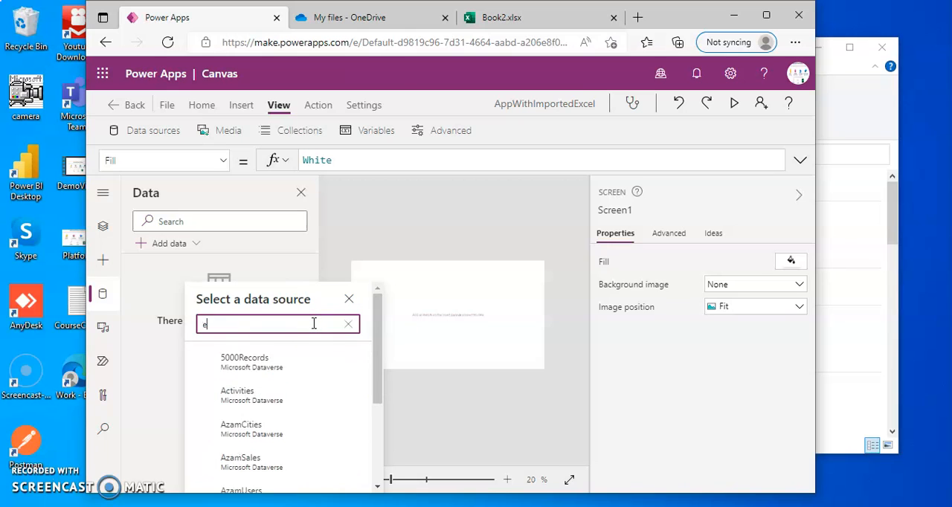
text(xcel)
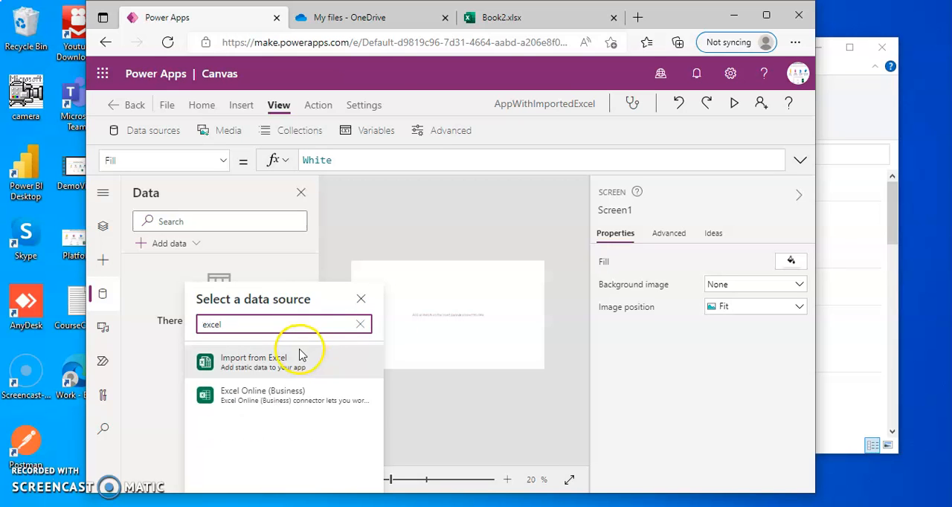
mouse_move(290, 369)
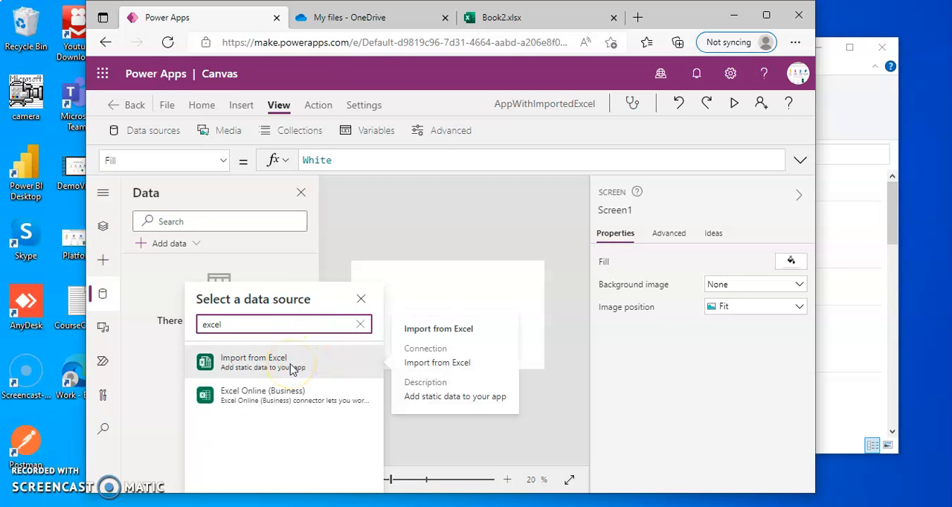
click(253, 362)
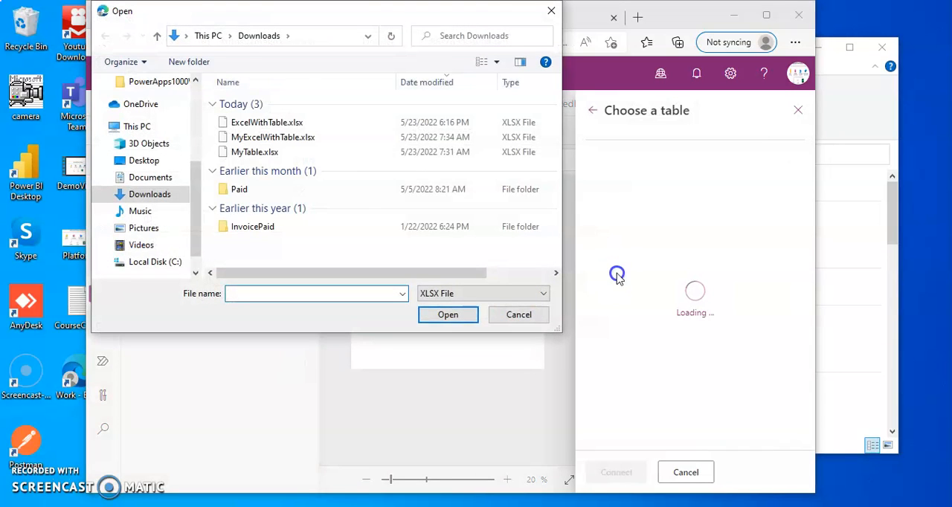
- Load MyExcelWithTable.xlsx, tick Table1 in the table picker, then switch to the Book2 browser tab
click(274, 137)
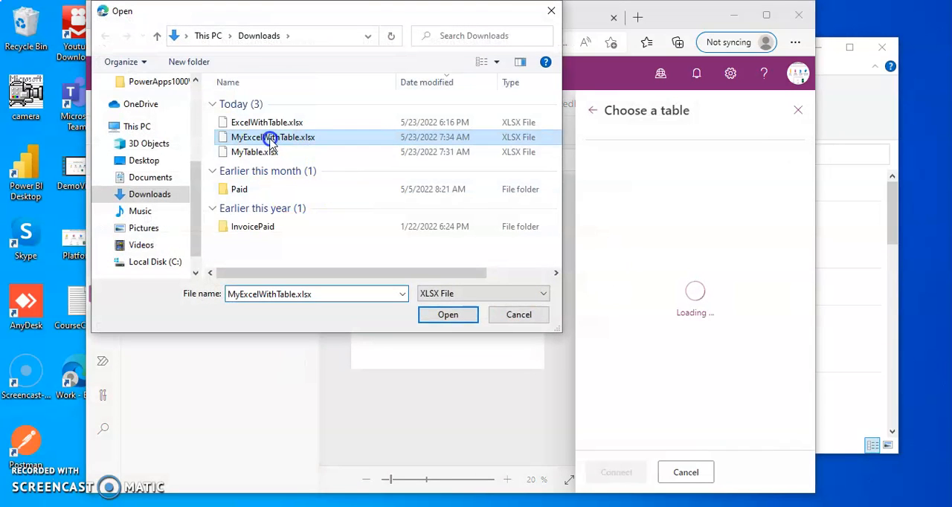
mouse_move(274, 137)
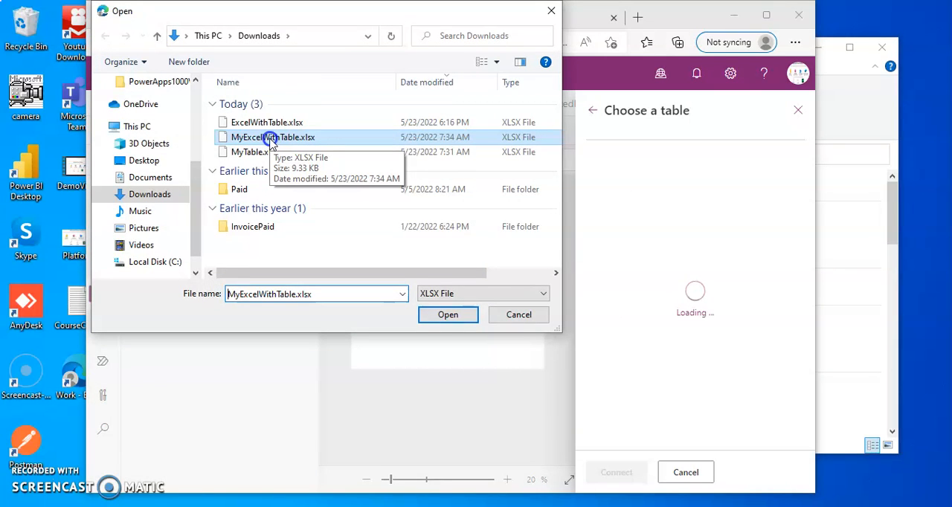
click(448, 316)
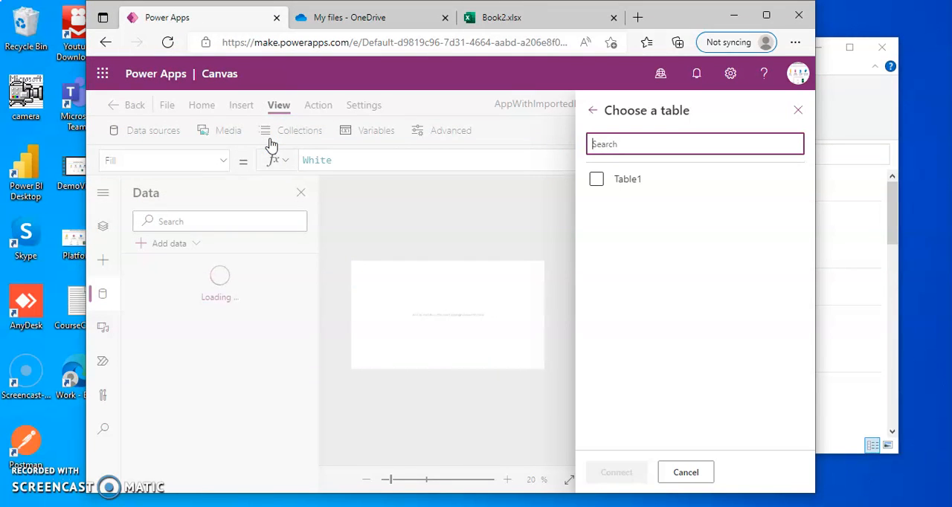
click(595, 178)
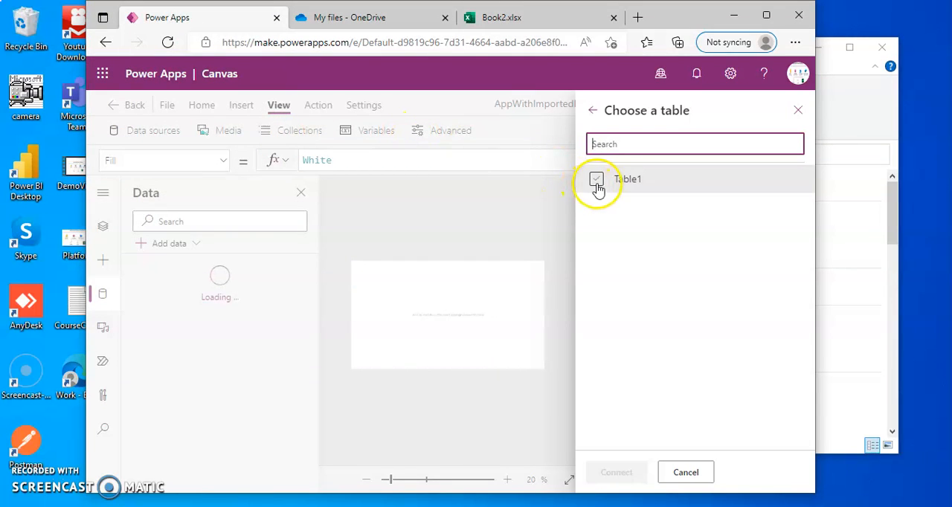
click(596, 178)
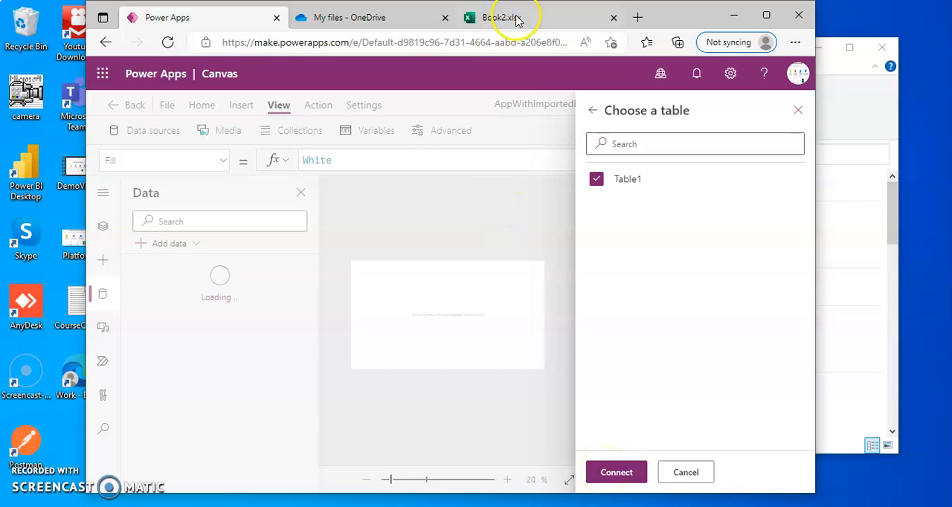
click(500, 18)
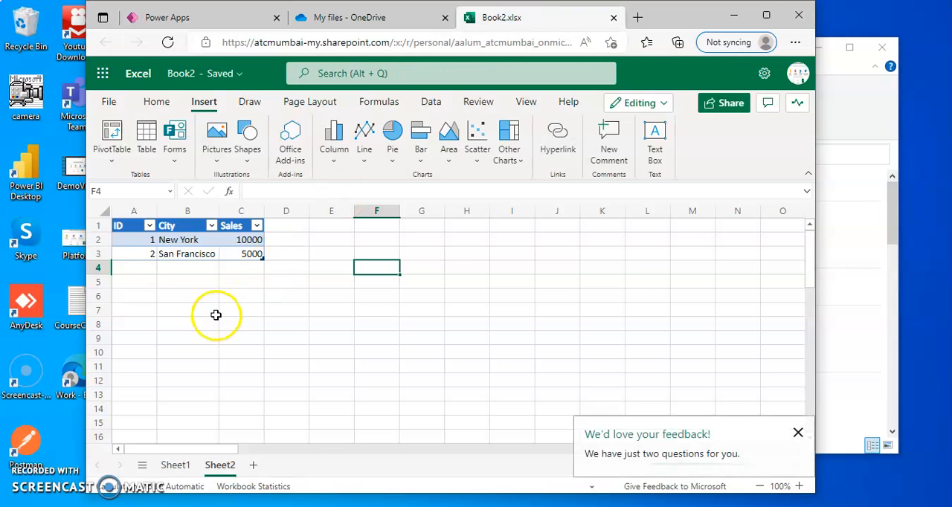
- Review the Table2 data on Sheet2 of Book2.xlsx, then return to the Power Apps tab
click(188, 309)
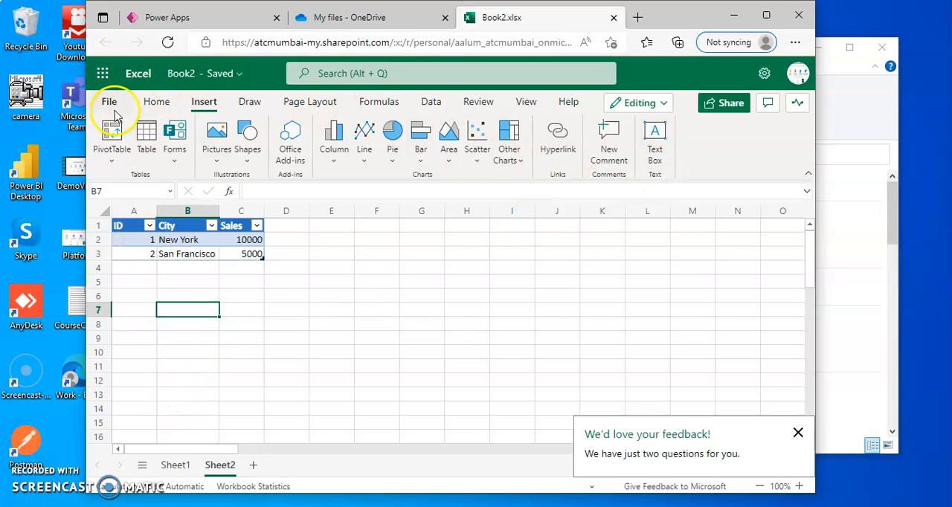
click(109, 101)
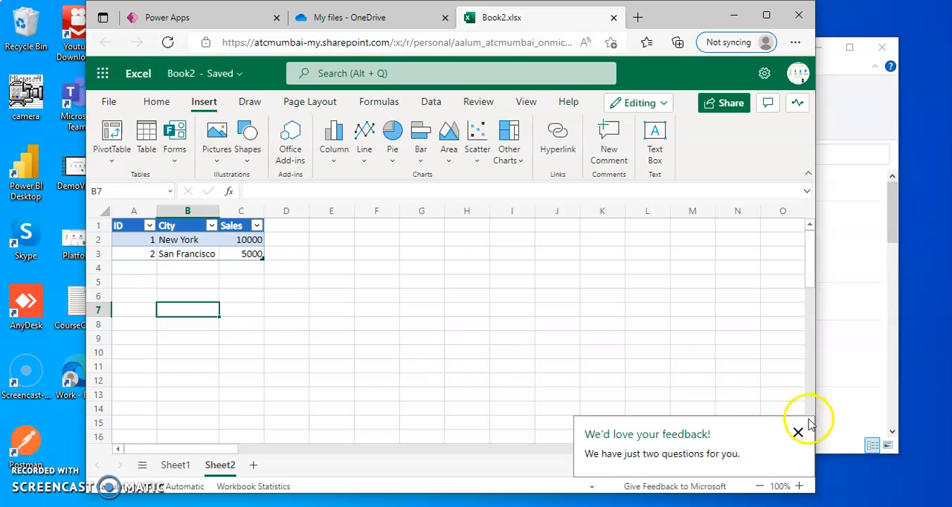
click(166, 18)
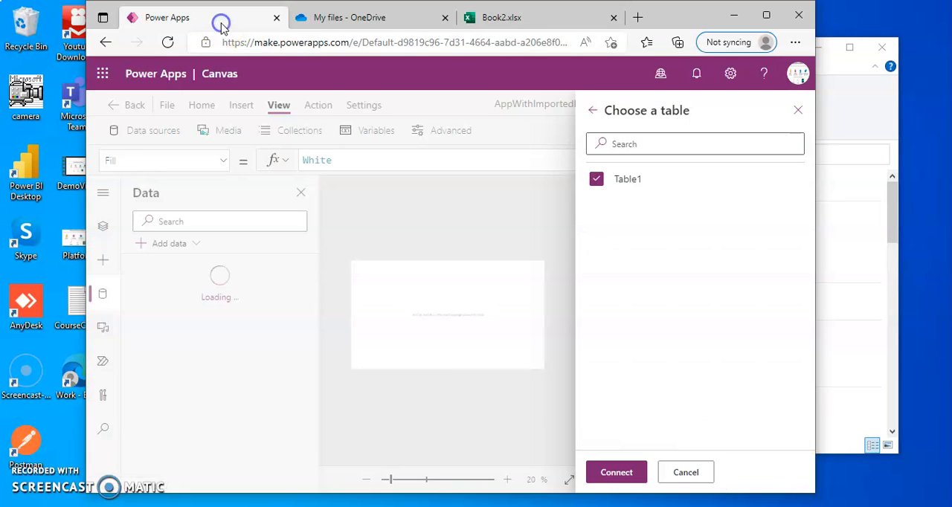
- Cancel the table picker and start a new Import from Excel via an 'ex' search
click(684, 473)
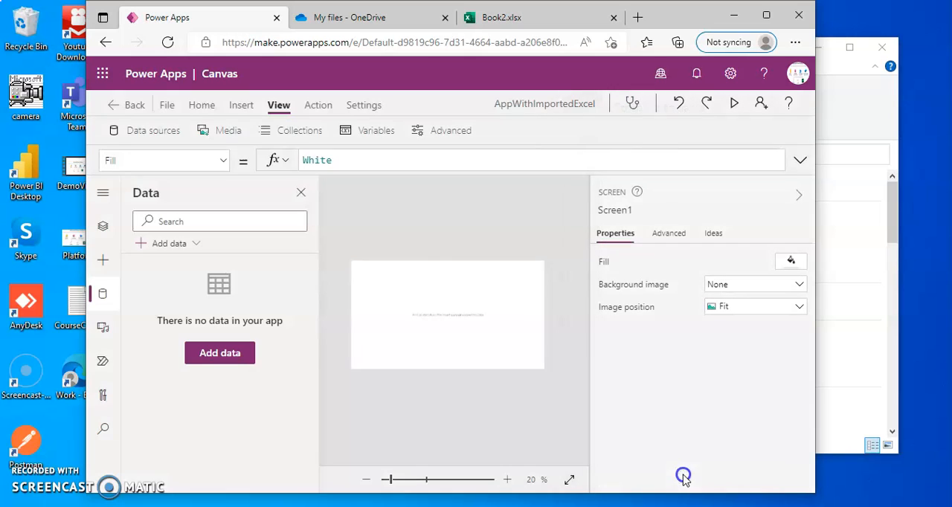
click(220, 352)
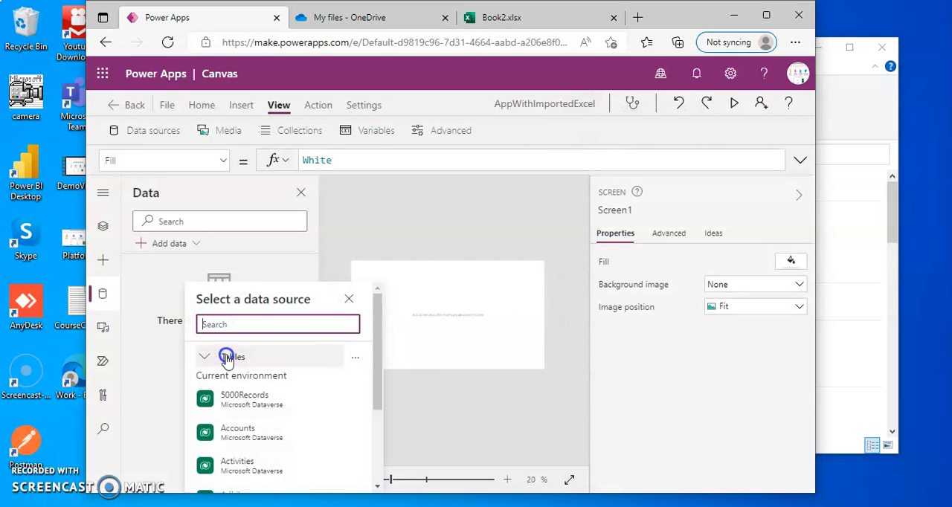
text(ex)
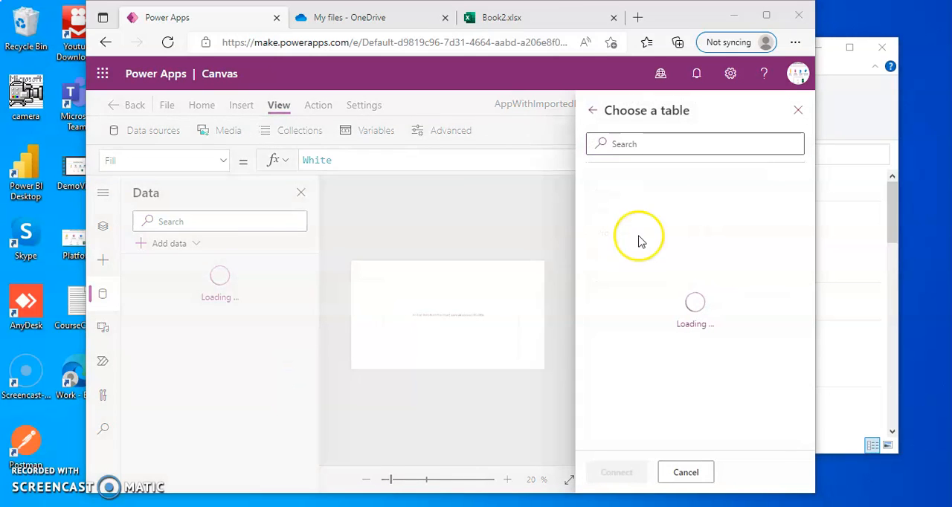
click(253, 122)
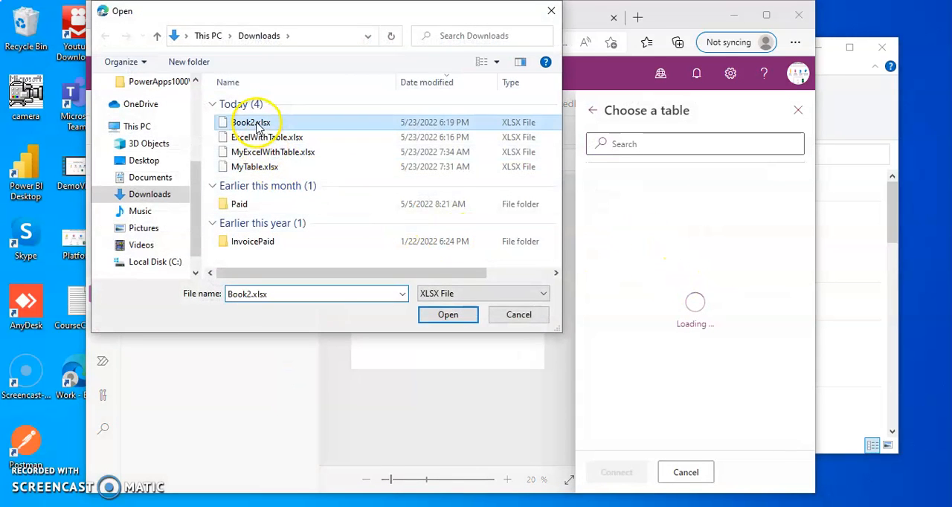
- Load Book2.xlsx and connect both Table1 and Table2 as data sources
click(448, 315)
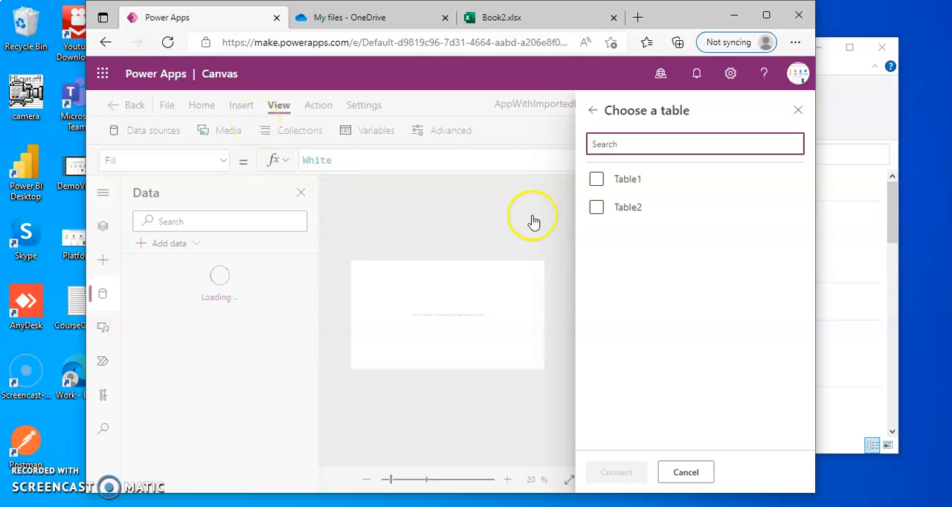
click(597, 207)
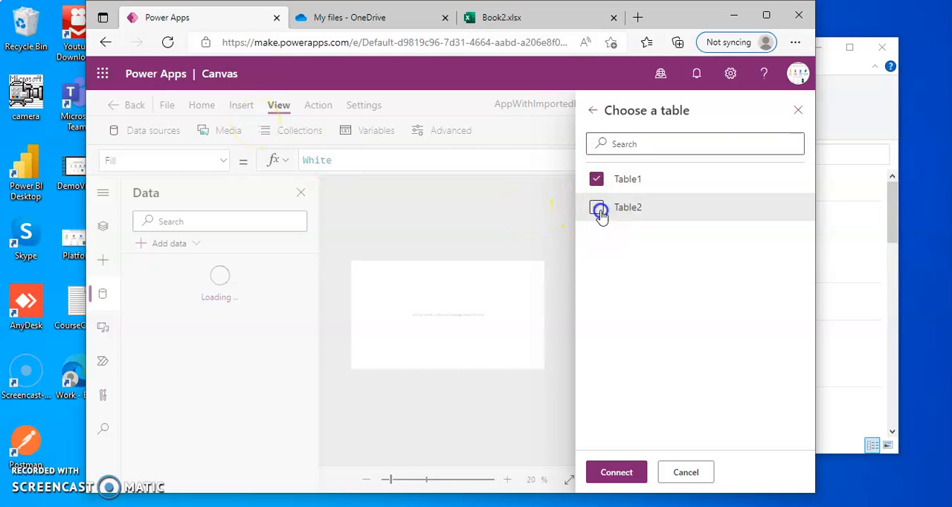
click(596, 208)
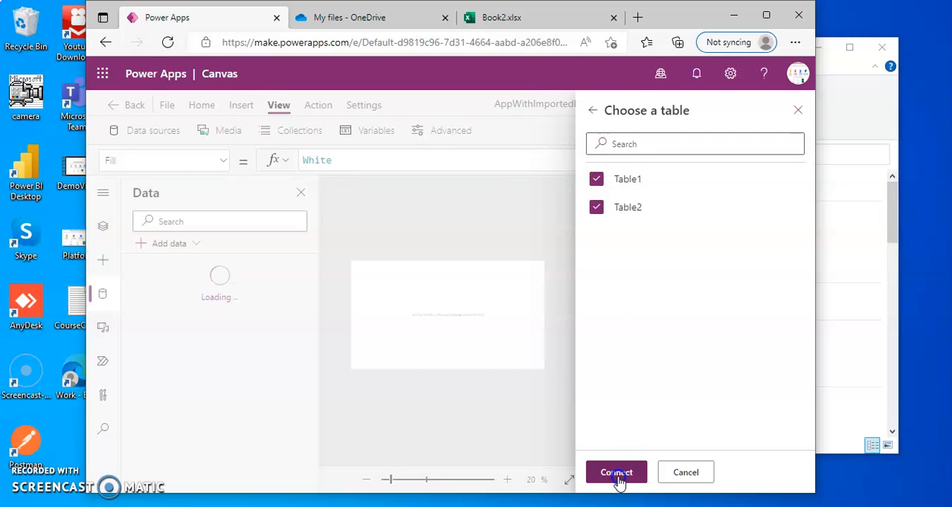
click(615, 473)
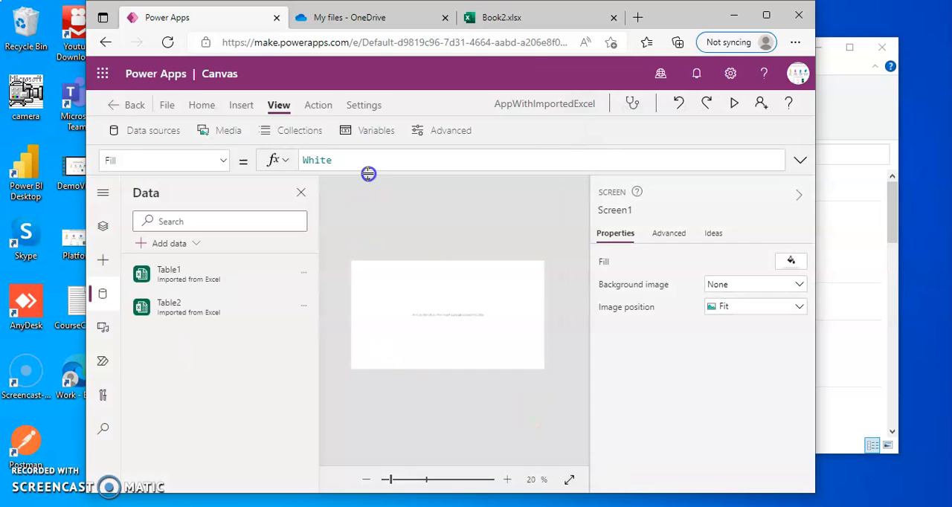
- Switch to Screen1 from the Tree view
click(242, 104)
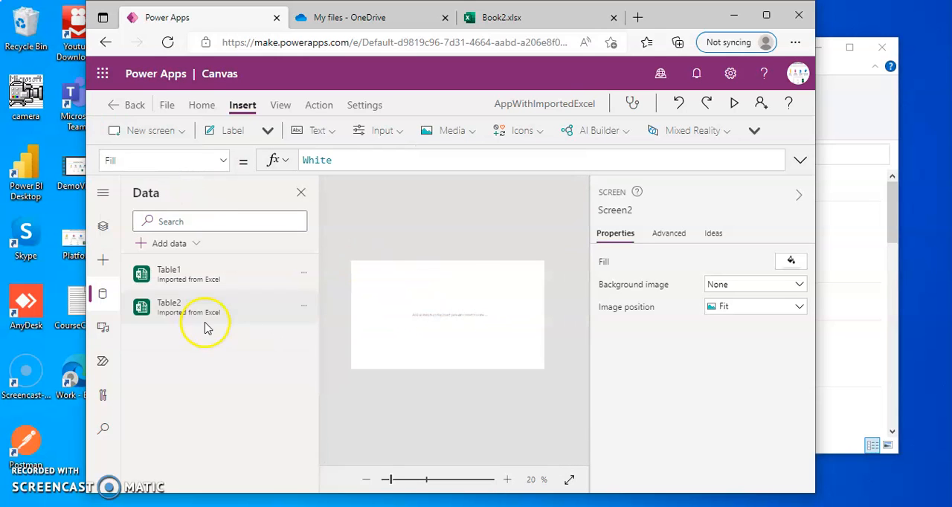
click(102, 226)
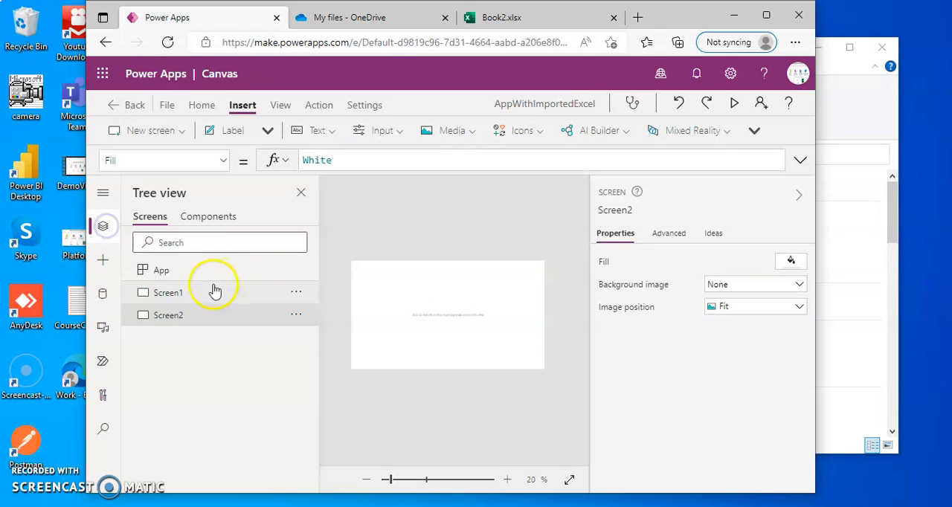
click(168, 293)
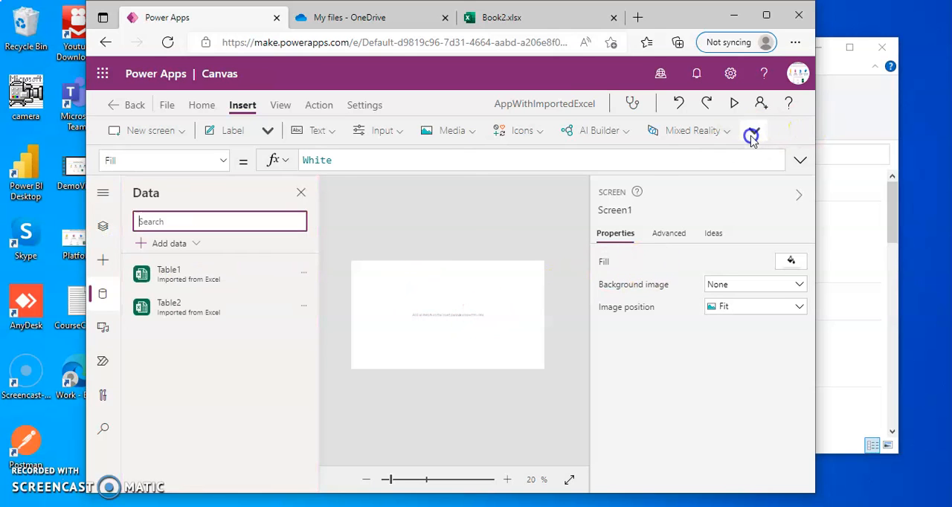
click(752, 130)
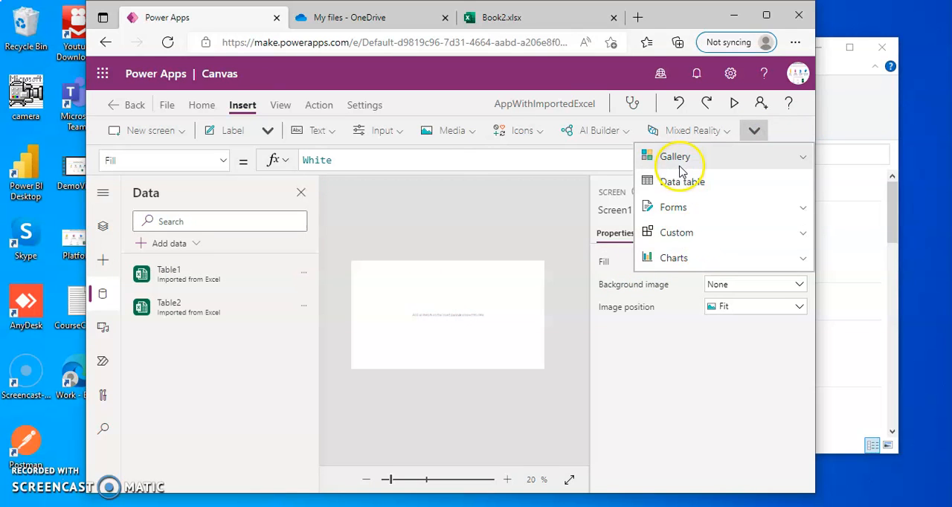
click(674, 157)
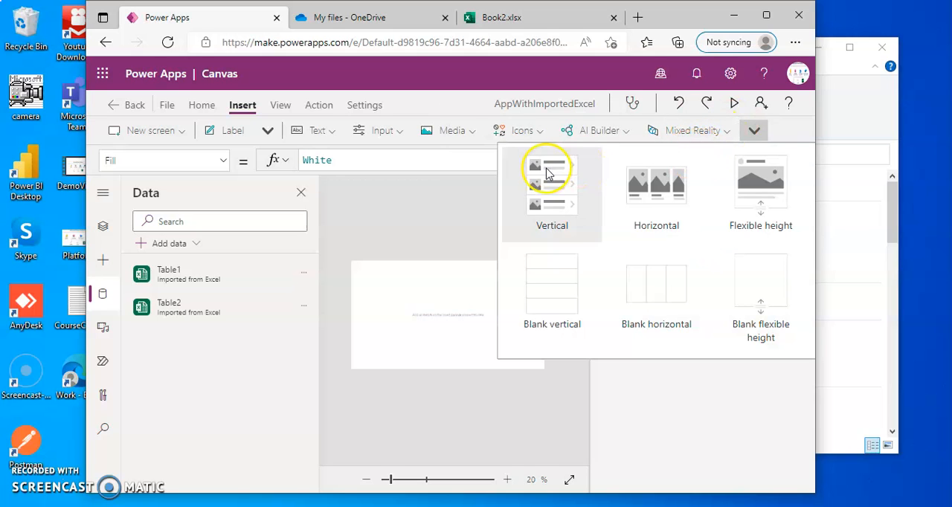
click(552, 185)
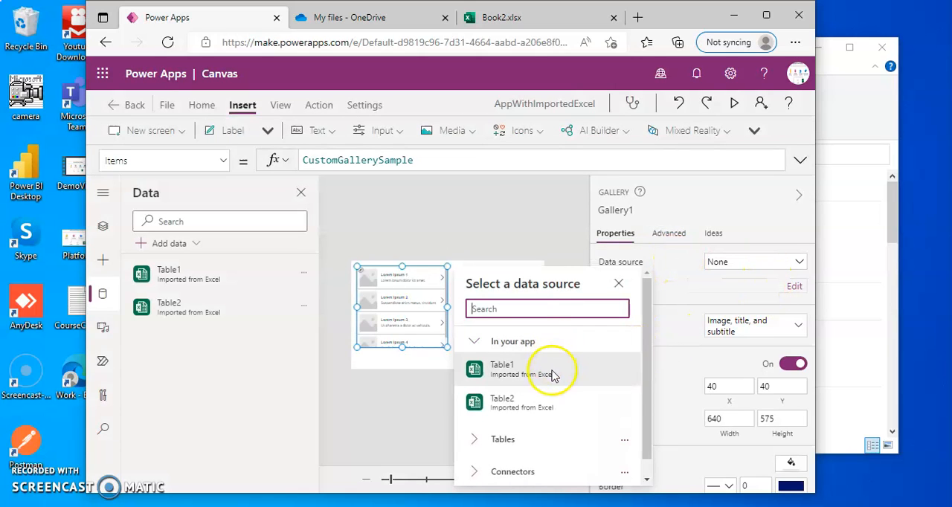
click(502, 369)
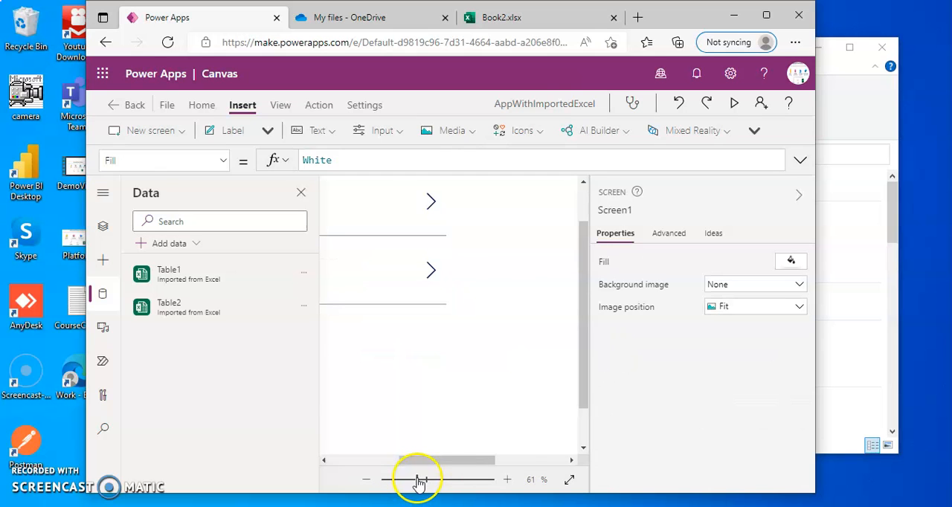
click(766, 15)
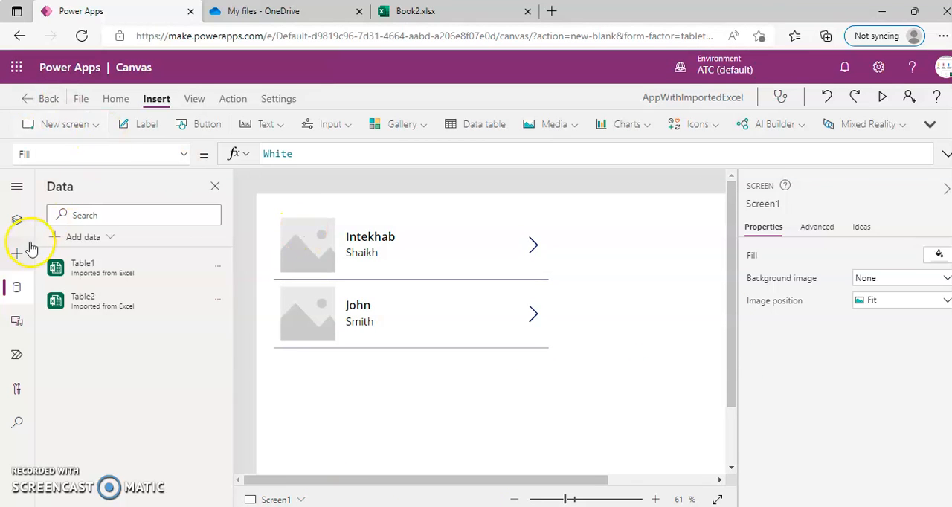
- Insert Gallery2 on Screen2 bound to Table2, listing New York and San Francisco
click(16, 220)
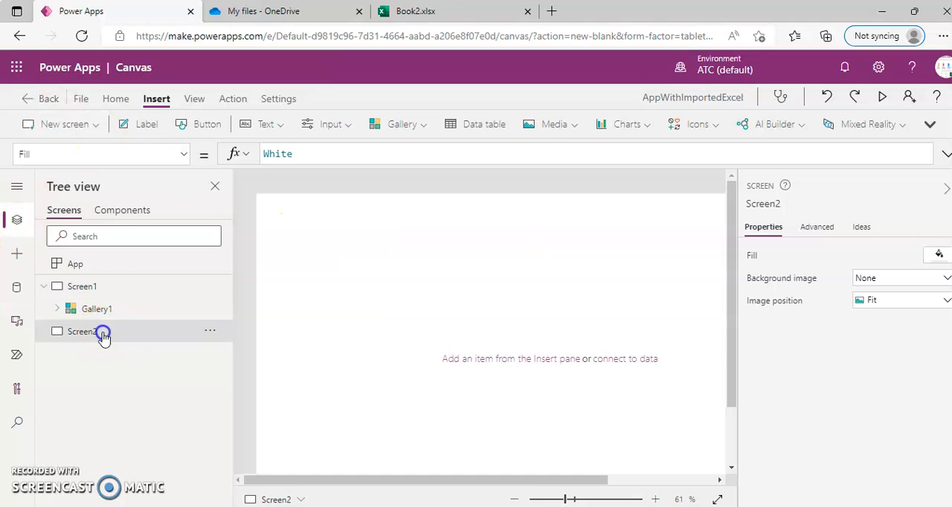
click(928, 124)
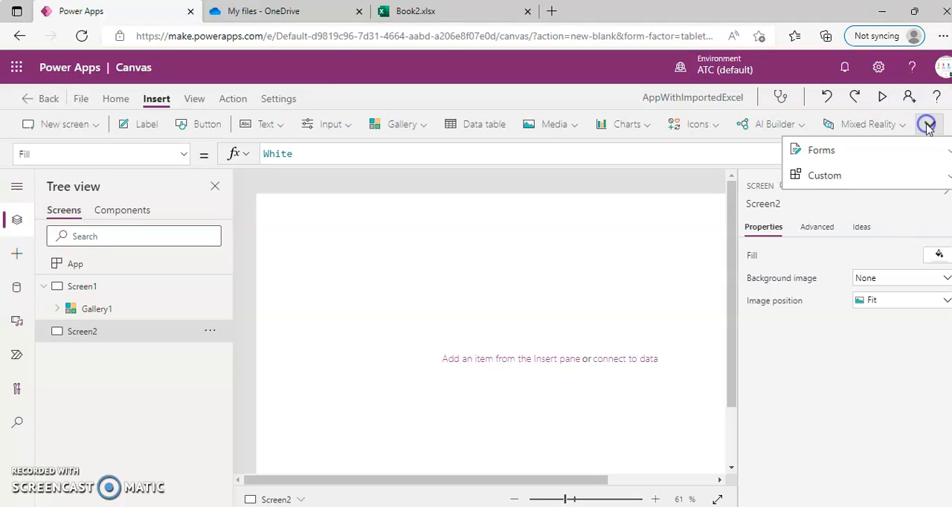
mouse_move(739, 152)
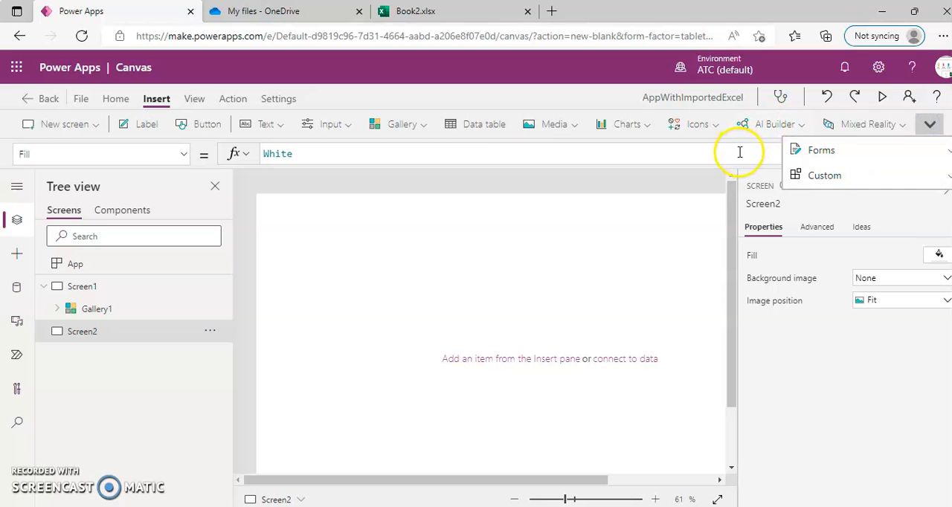
click(401, 124)
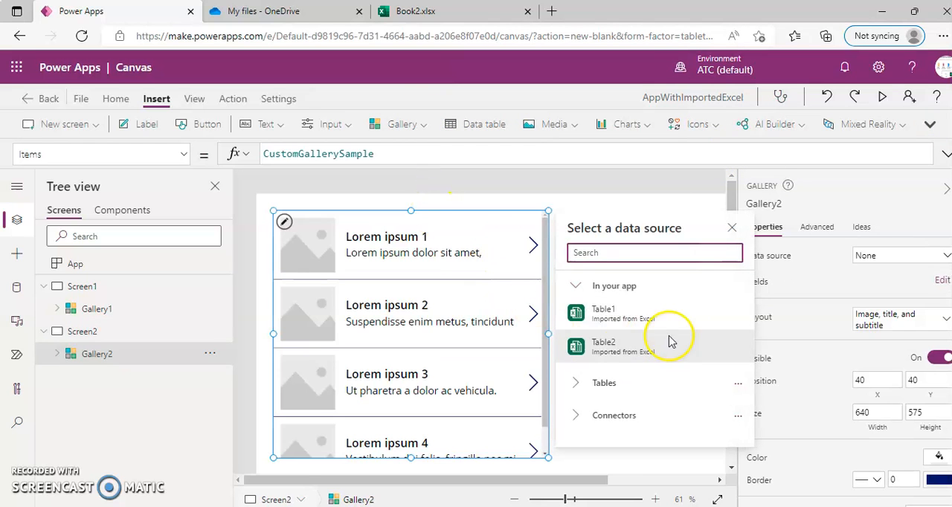
click(604, 345)
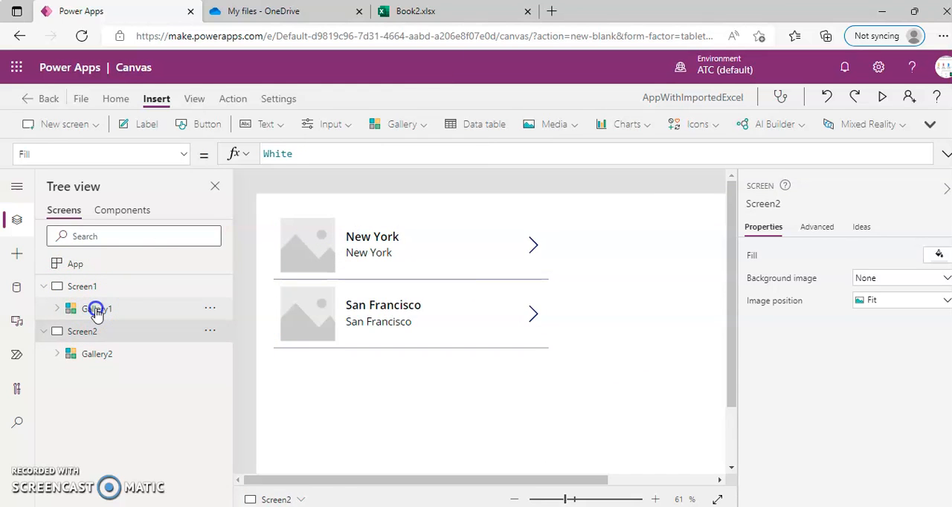
click(97, 354)
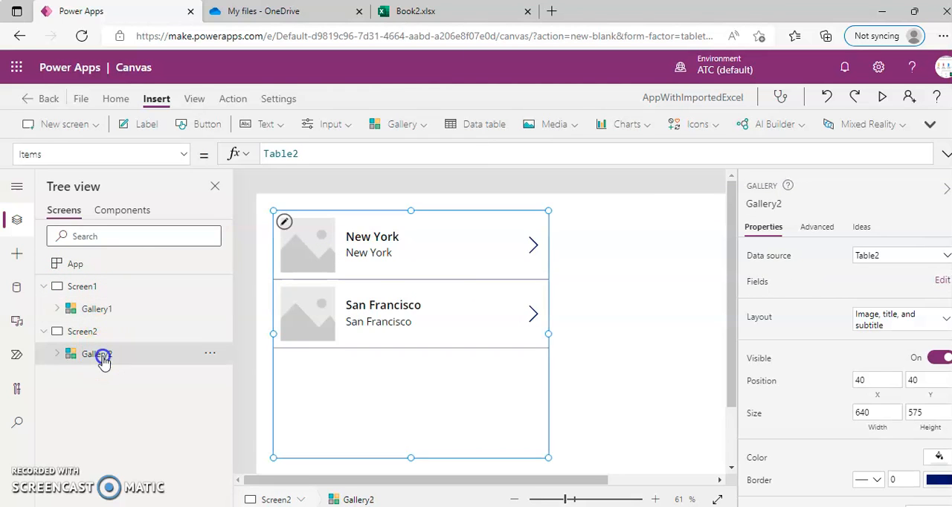